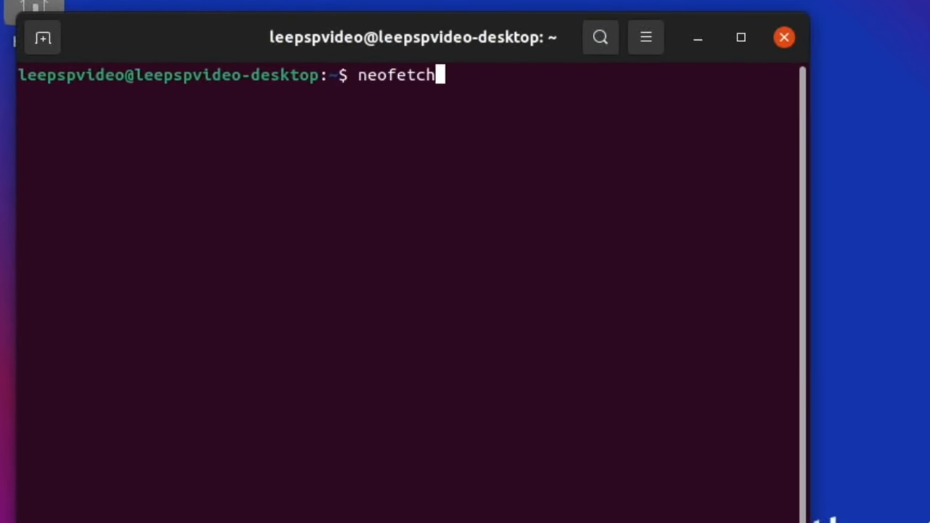
# Open /boot/firmware/config.txt in nano with sudo, showing arm_freq=2350, gpu_freq=850, over_voltage=15.
pyautogui.write('sudo nano /boot/firmware/config.txt')
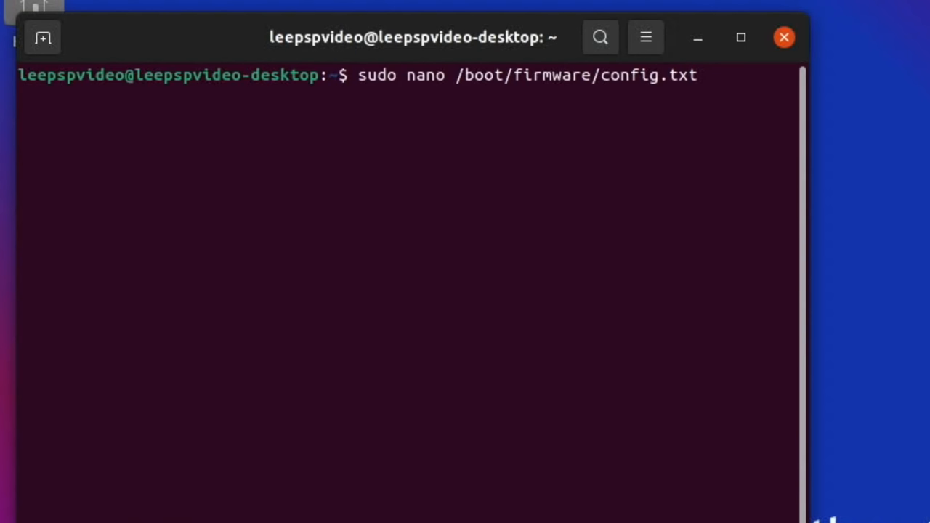
pyautogui.press('Return')
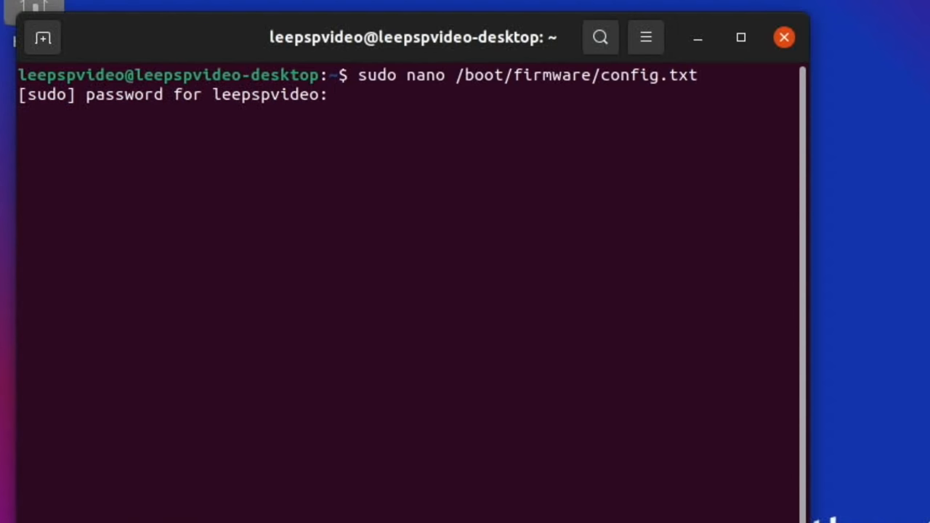
pyautogui.press('Return')
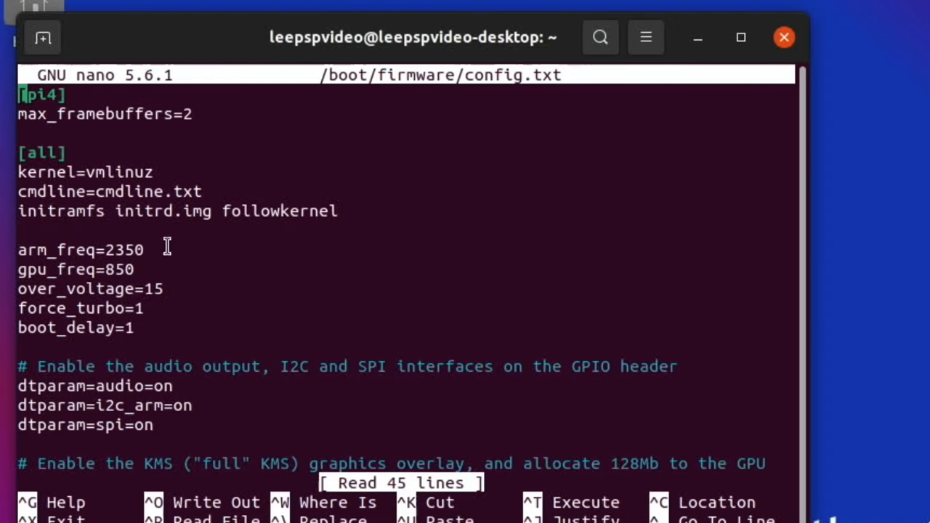
pyautogui.moveTo(152, 273)
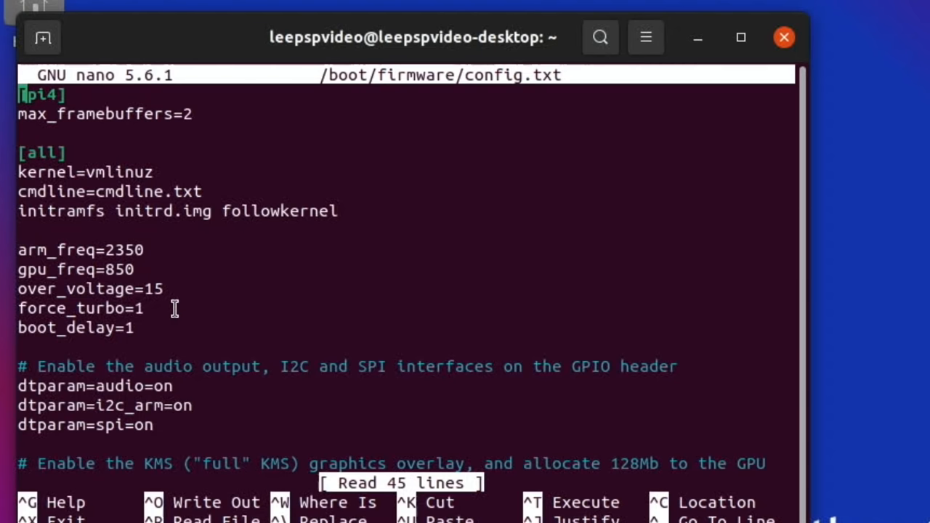
pyautogui.moveTo(166, 324)
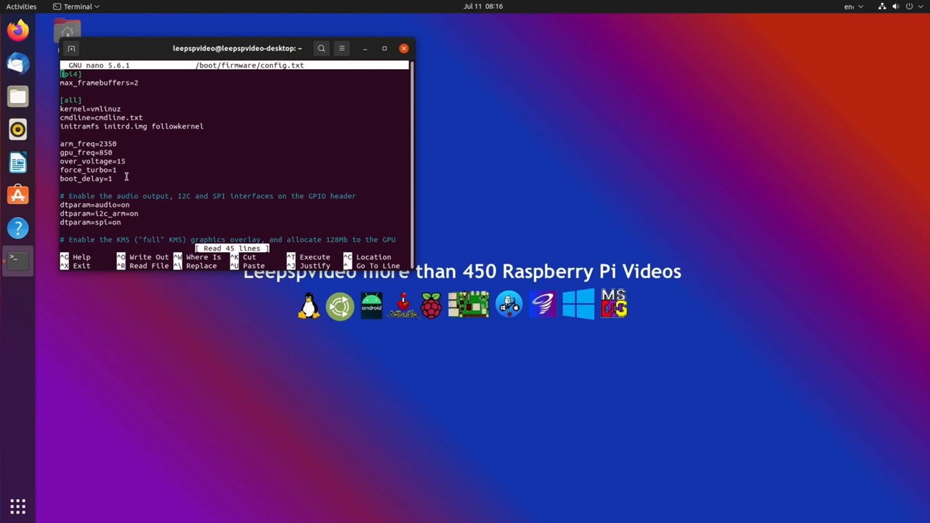
pyautogui.moveTo(147, 152)
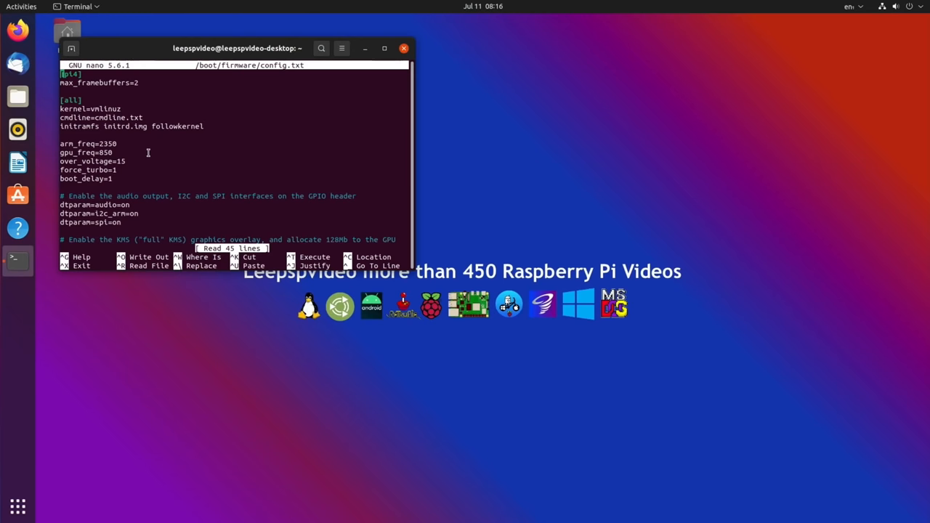
# Exit nano and run neofetch to show Ubuntu Impish Indri on a Raspberry Pi 4.
pyautogui.press('ctrl+x')
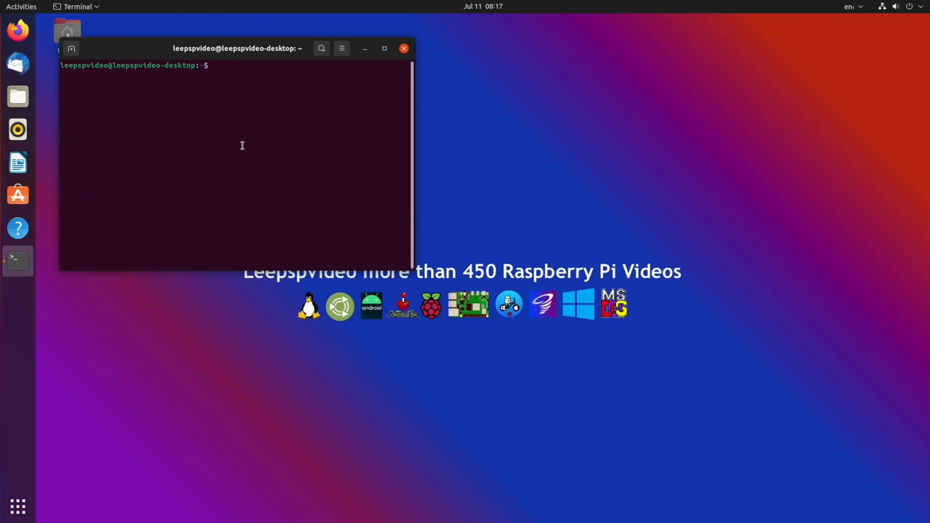
pyautogui.write('neofetc')
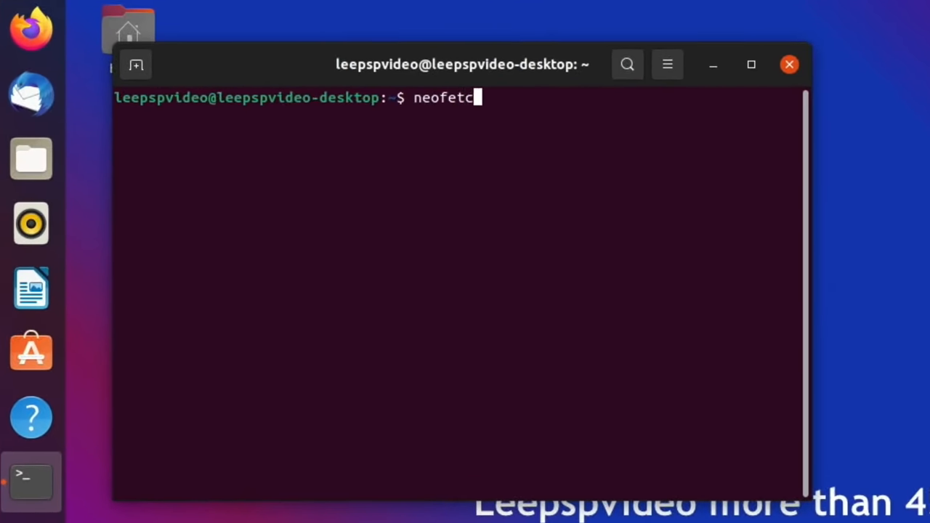
pyautogui.press('Return')
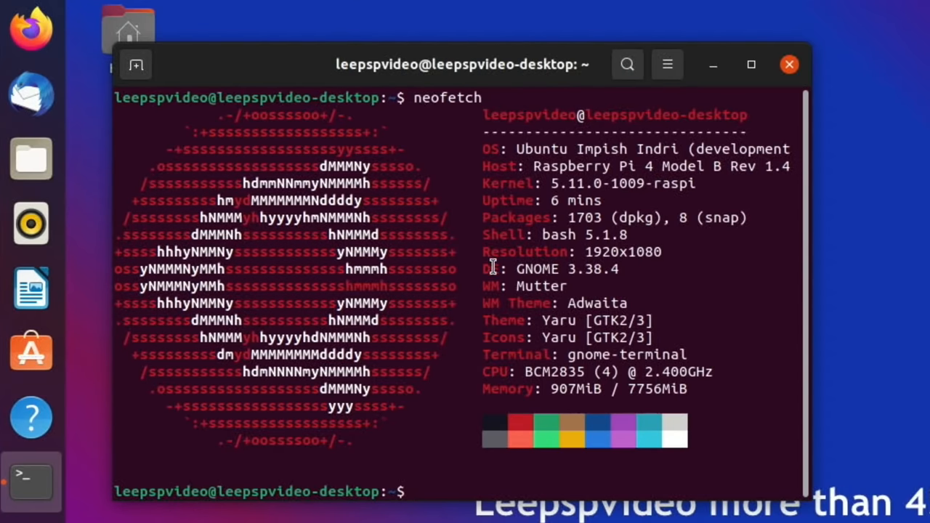
pyautogui.moveTo(683, 144)
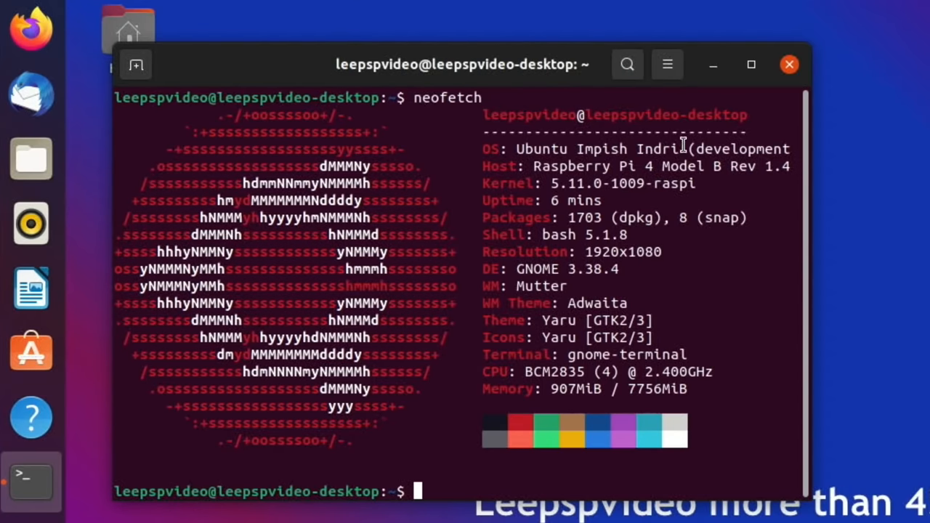
pyautogui.moveTo(30, 29)
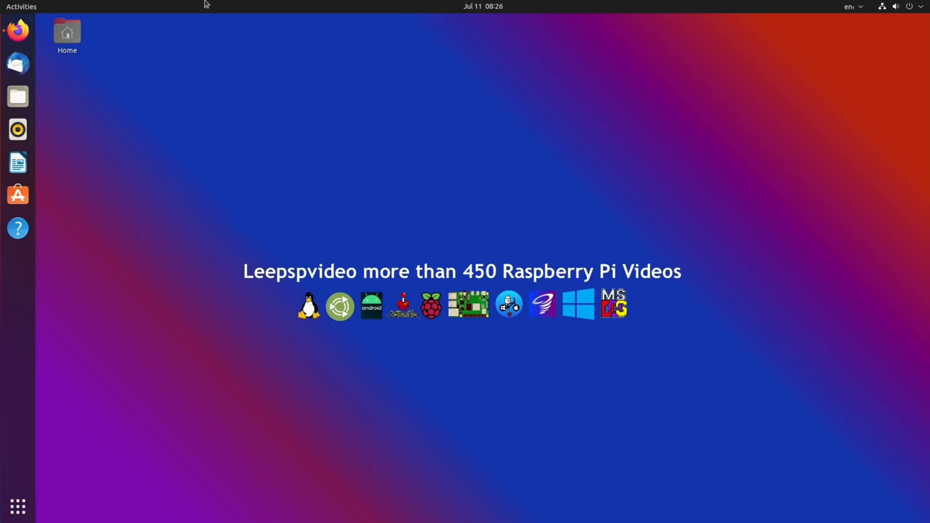
pyautogui.moveTo(63, 112)
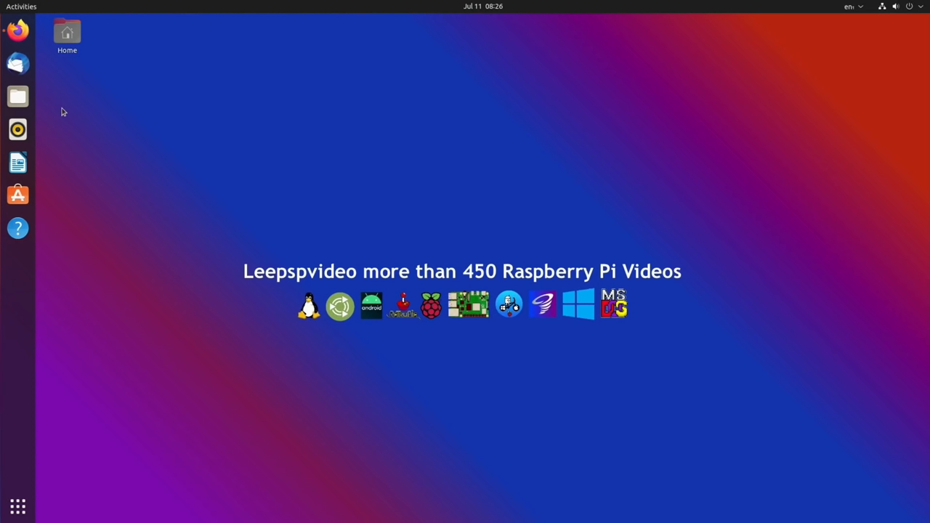
pyautogui.moveTo(18, 95)
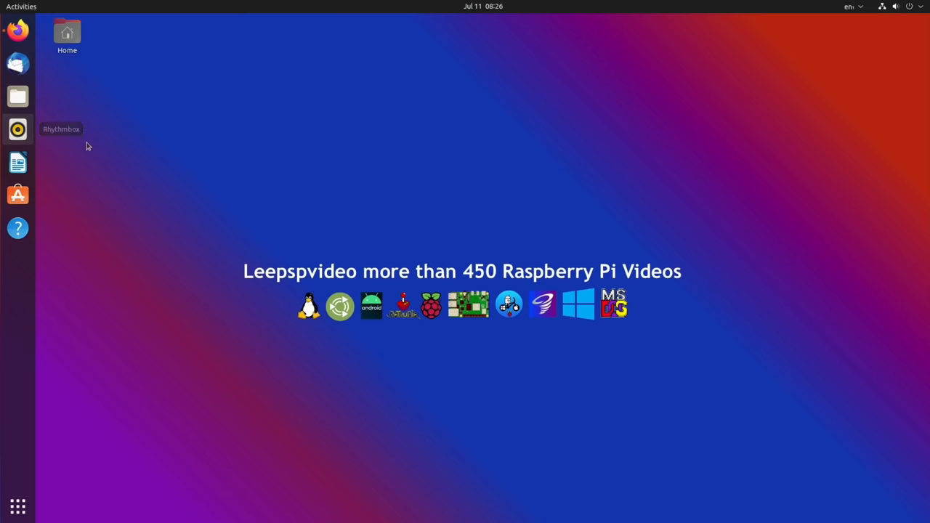
pyautogui.moveTo(92, 147)
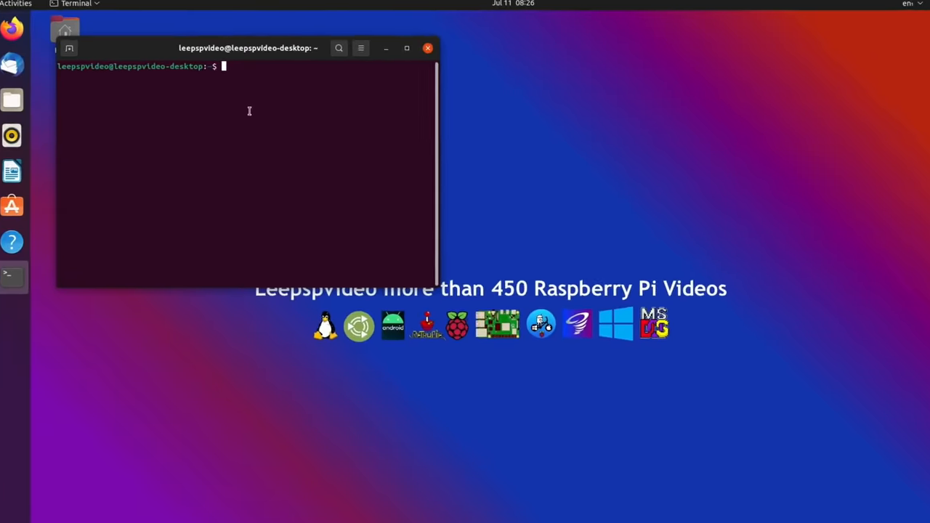
# Reopen /boot/firmware/config.txt with sudo nano, now showing arm_freq=2147 and over_voltage=8.
pyautogui.write('sudo nano /boot/firmware/config.txt')
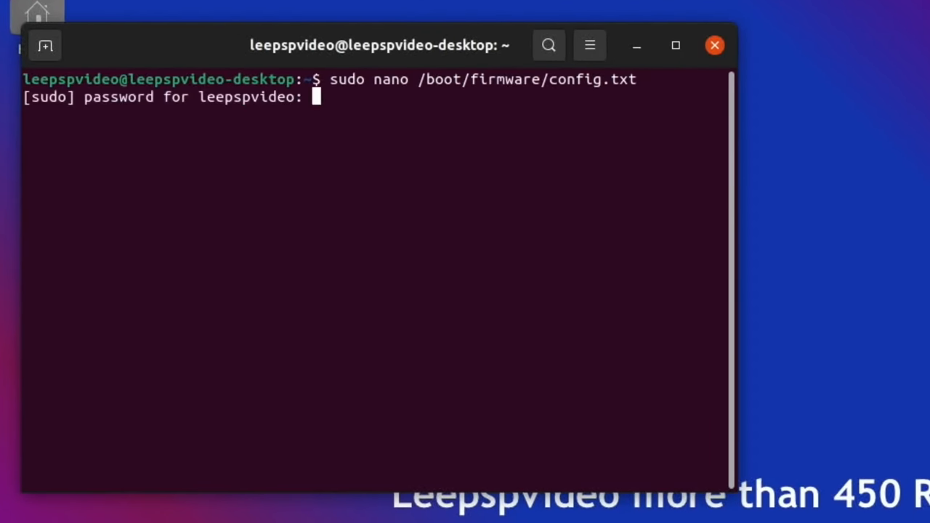
pyautogui.press('Return')
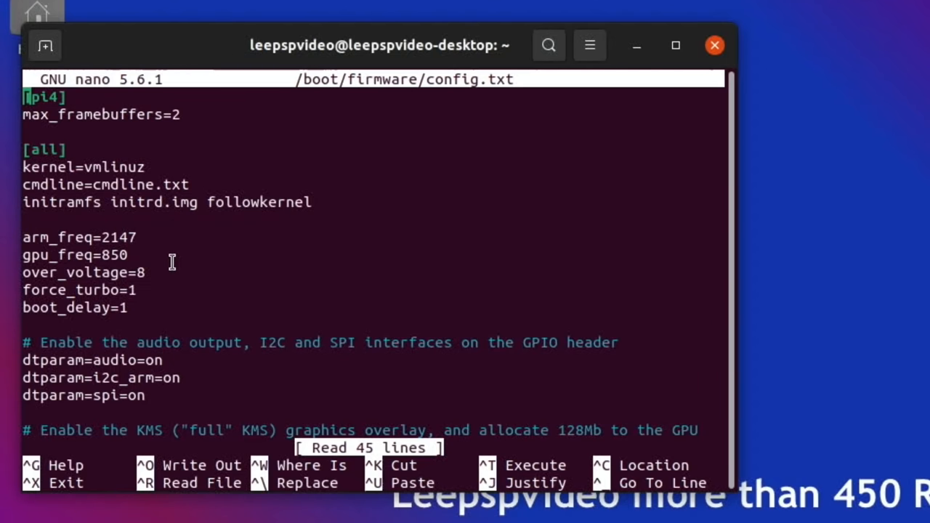
pyautogui.moveTo(541, 130)
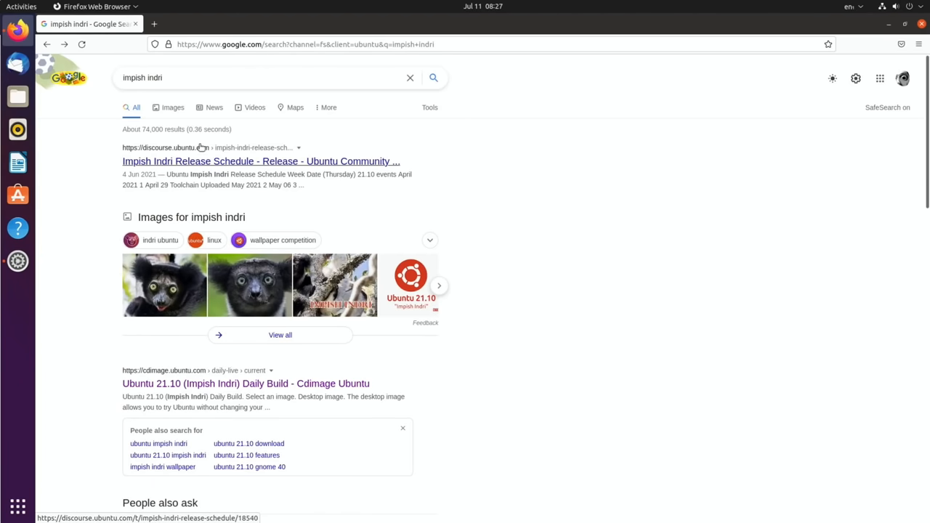
pyautogui.moveTo(109, 47)
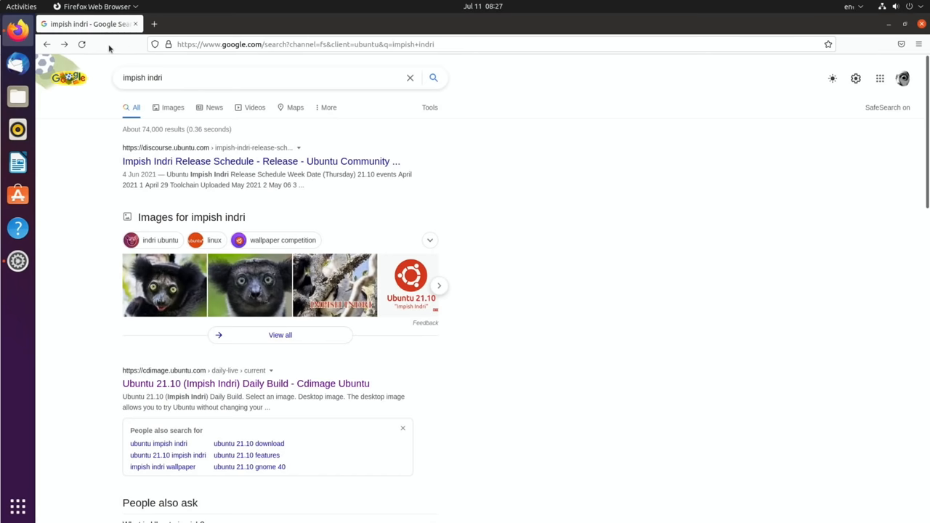
# Search Google Images for 'impish indri wallpaper' and preview the pink mascot wallpaper.
pyautogui.click(163, 466)
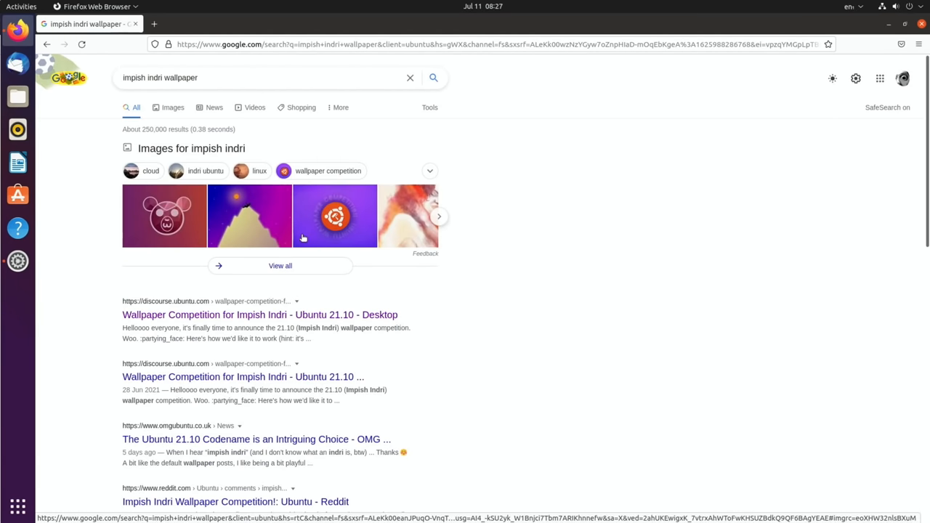
pyautogui.click(173, 107)
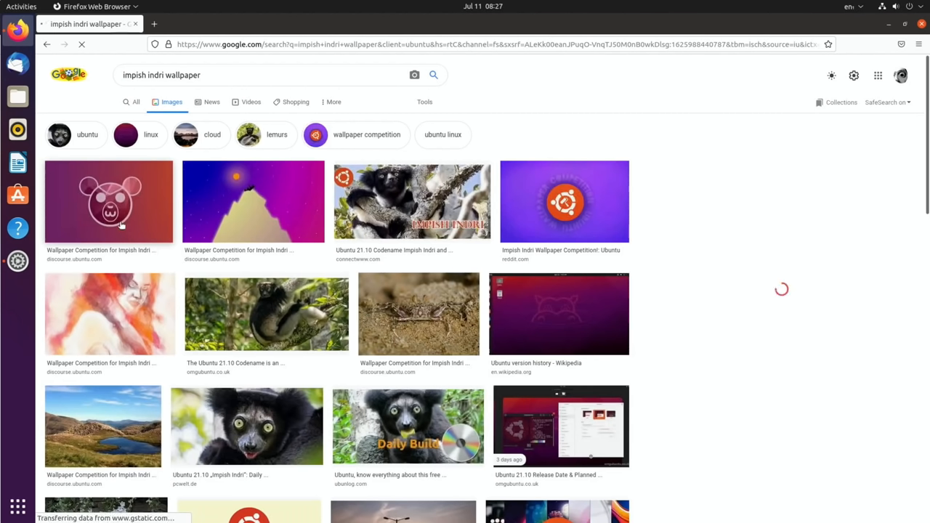
pyautogui.click(109, 201)
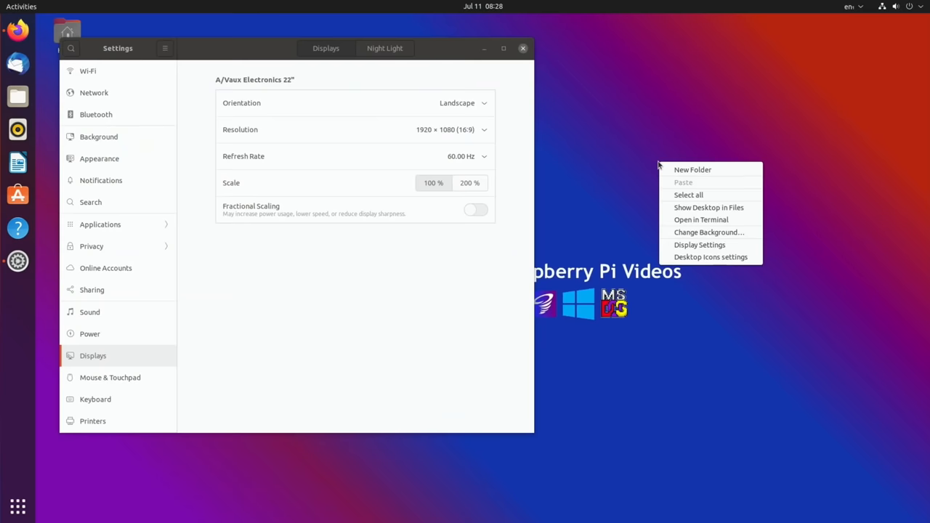
# Open Background settings, set the red-trees mountain photo and view it on the desktop.
pyautogui.click(690, 236)
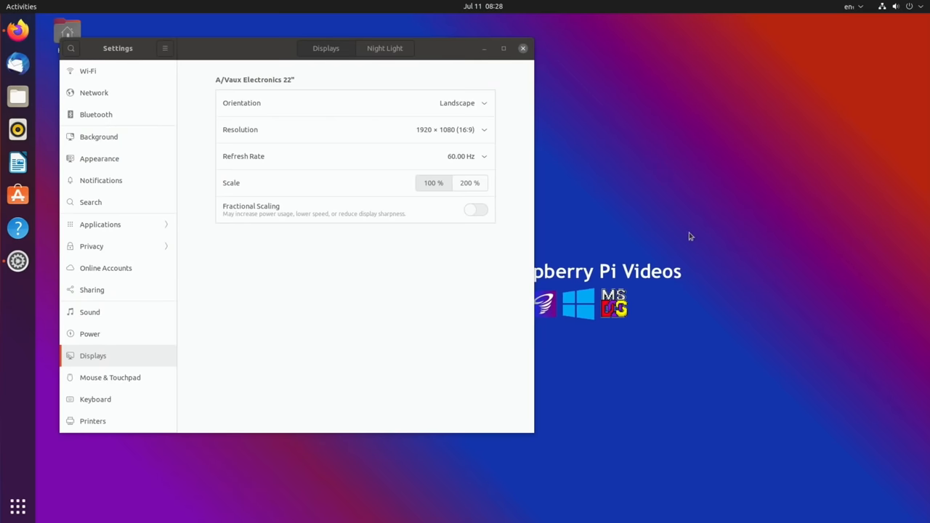
pyautogui.click(98, 137)
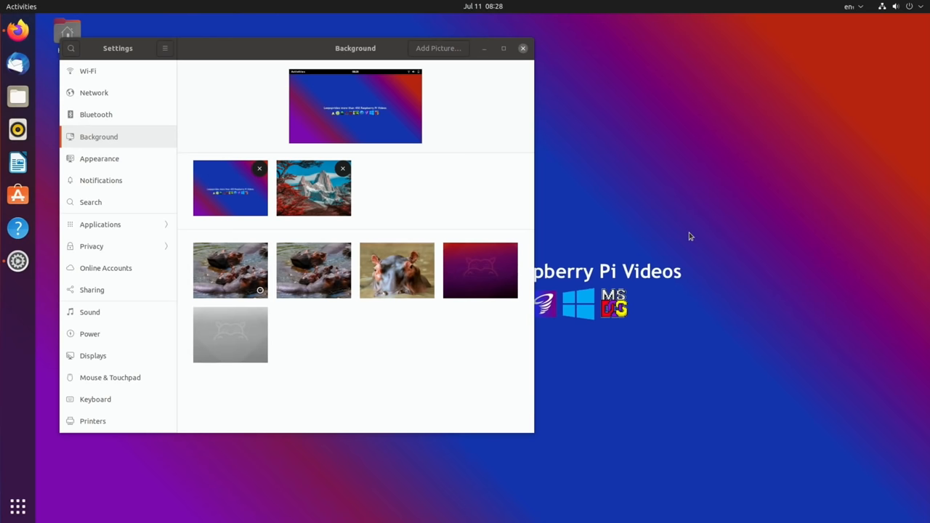
pyautogui.moveTo(444, 159)
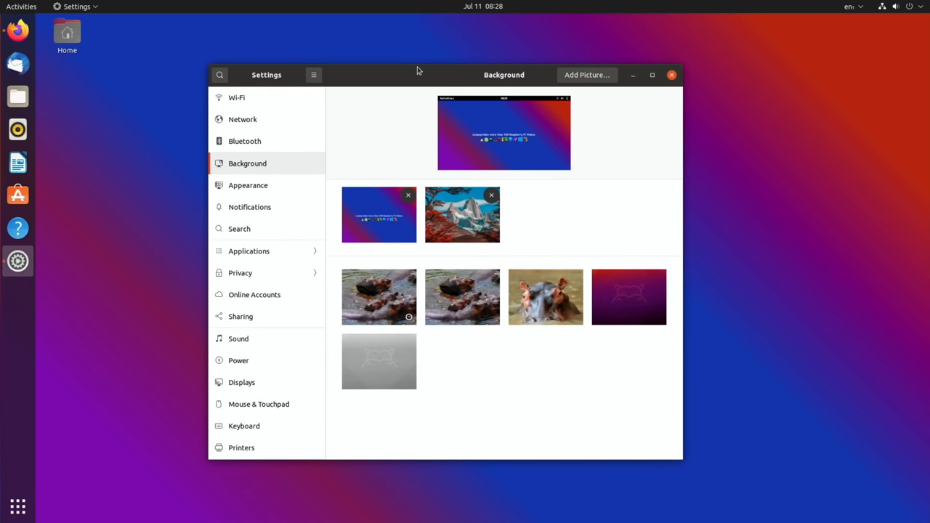
pyautogui.moveTo(468, 165)
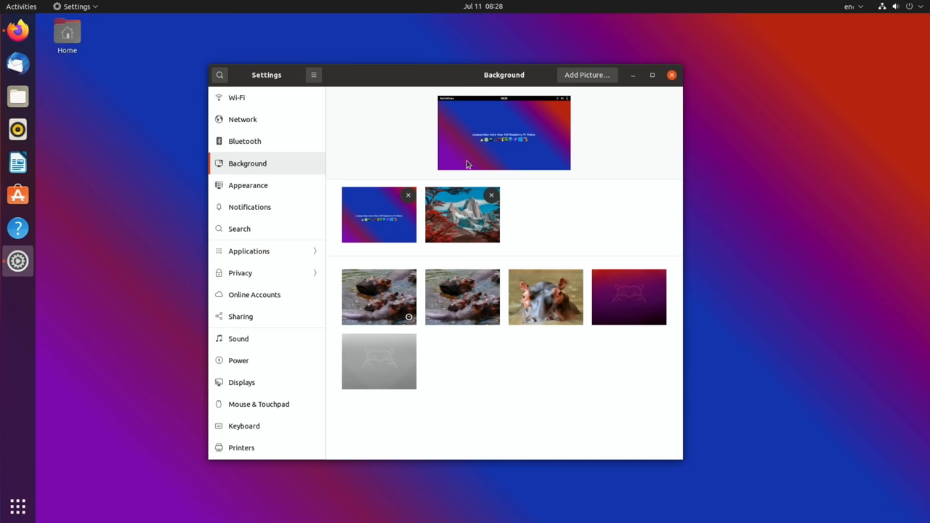
pyautogui.click(462, 214)
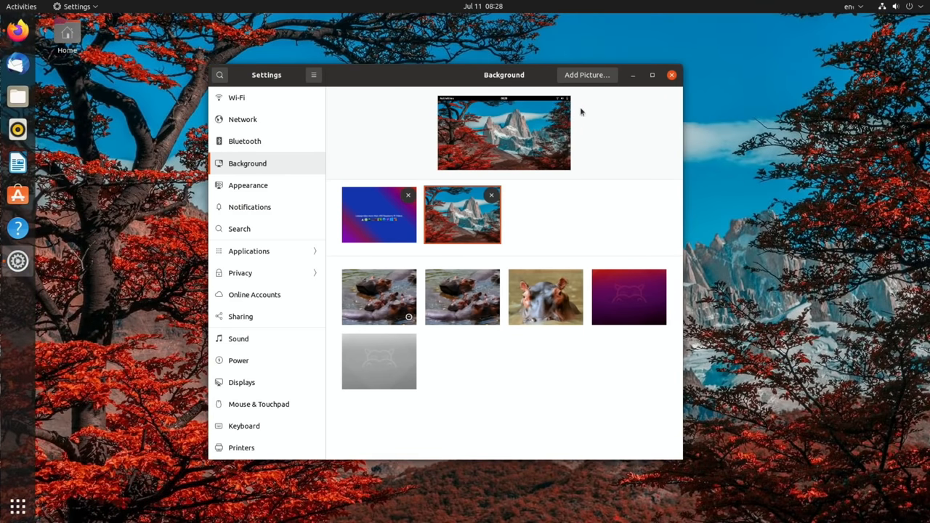
pyautogui.click(651, 75)
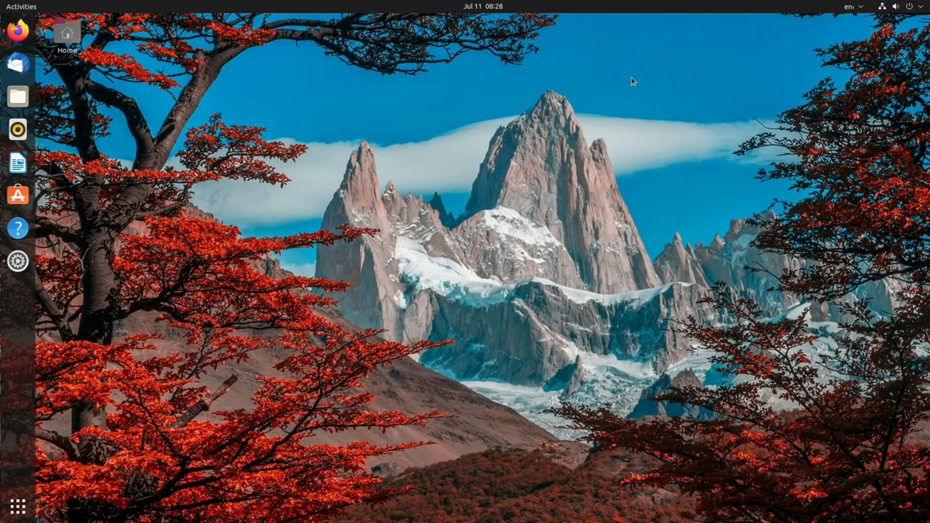
pyautogui.moveTo(153, 384)
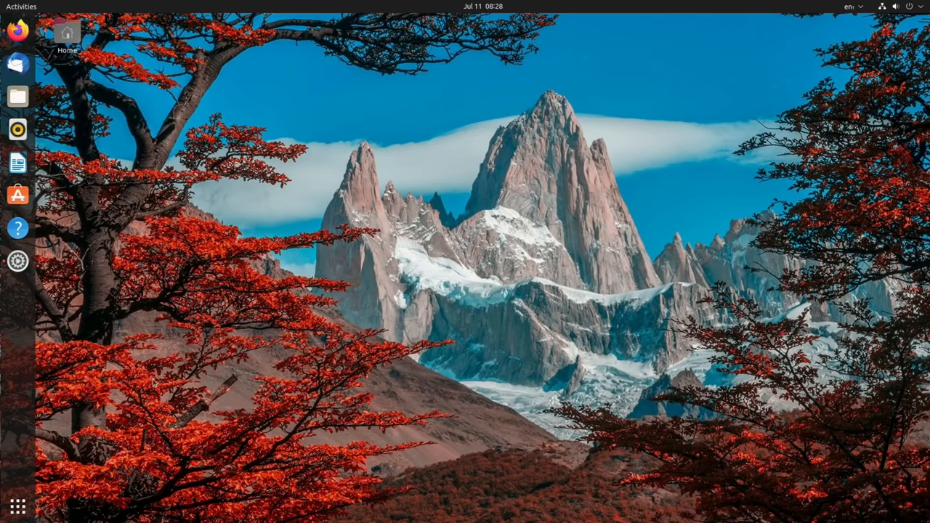
pyautogui.click(17, 260)
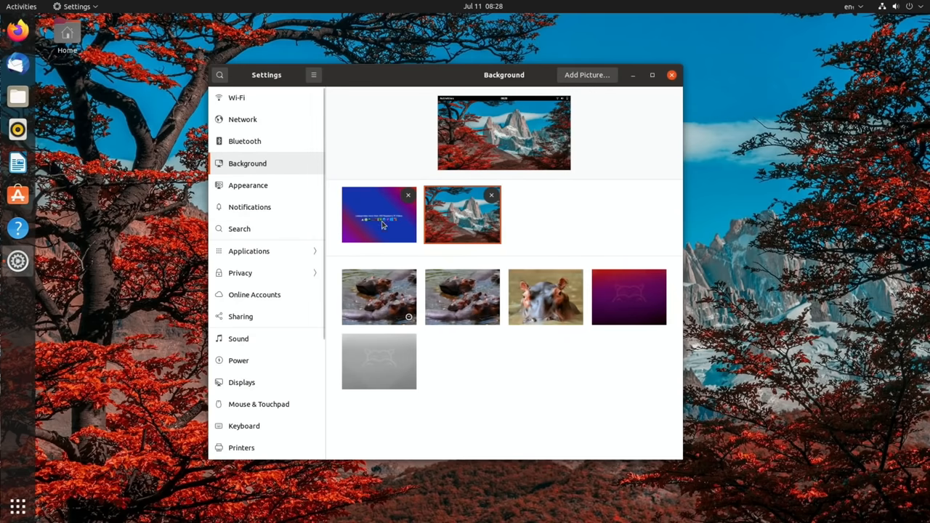
# Try the three hippo photos as wallpaper, then restore the blue-red gradient.
pyautogui.click(379, 214)
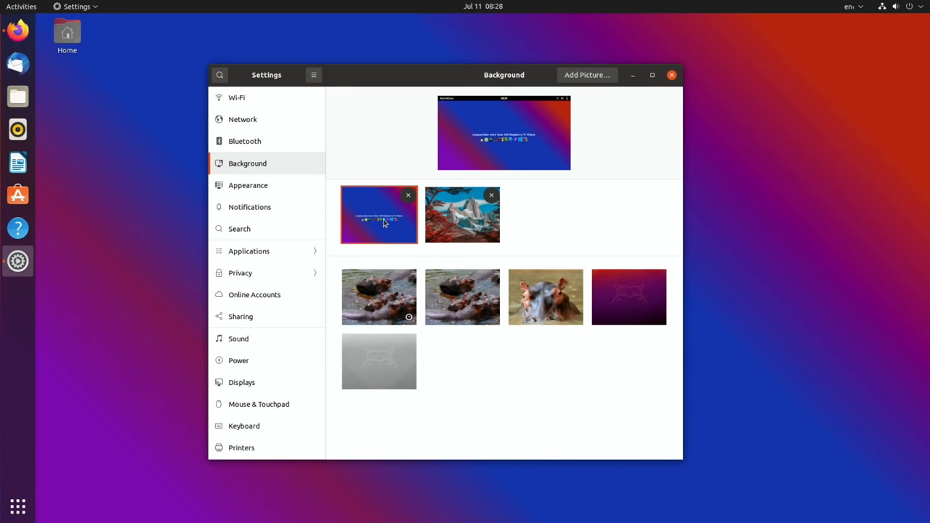
pyautogui.moveTo(614, 289)
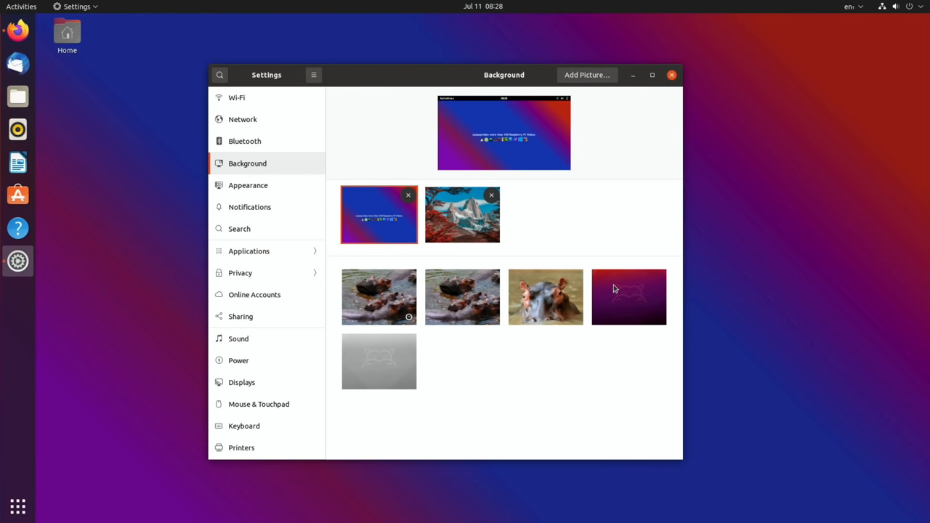
pyautogui.click(545, 296)
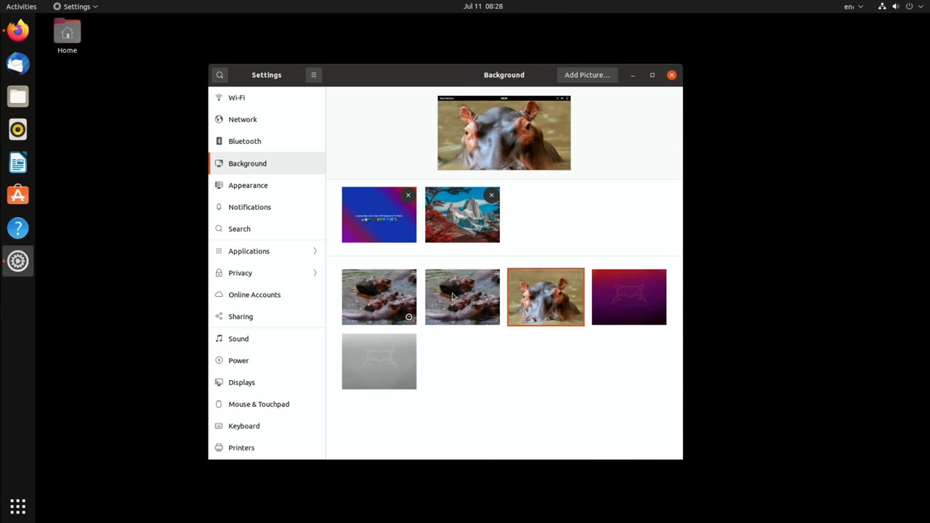
pyautogui.click(462, 296)
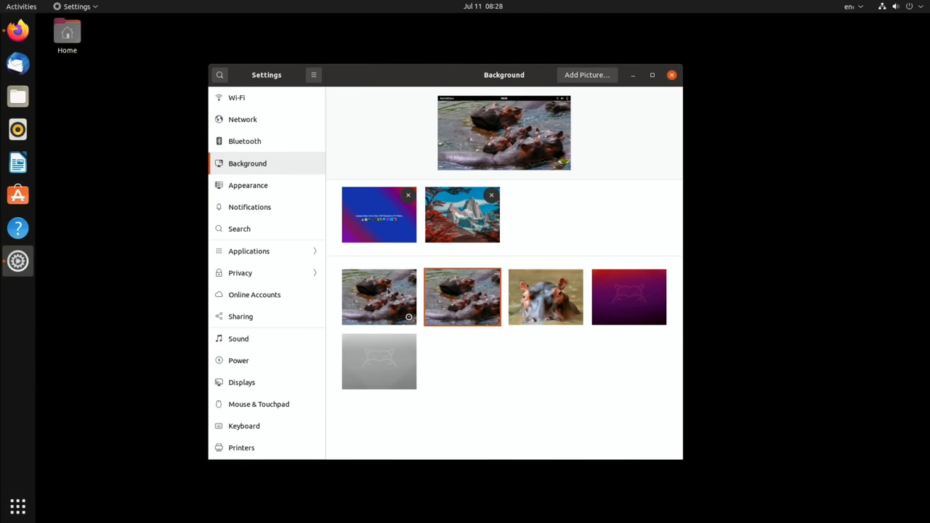
pyautogui.click(378, 297)
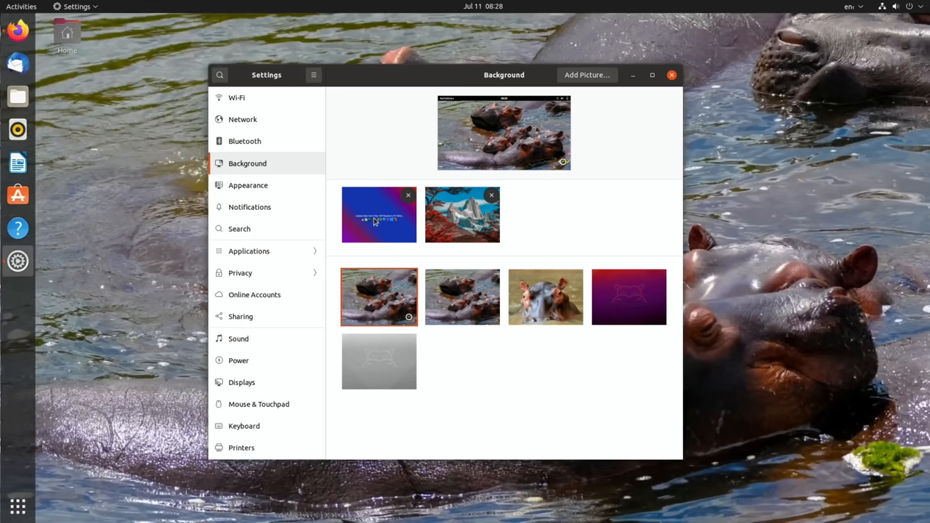
pyautogui.click(378, 214)
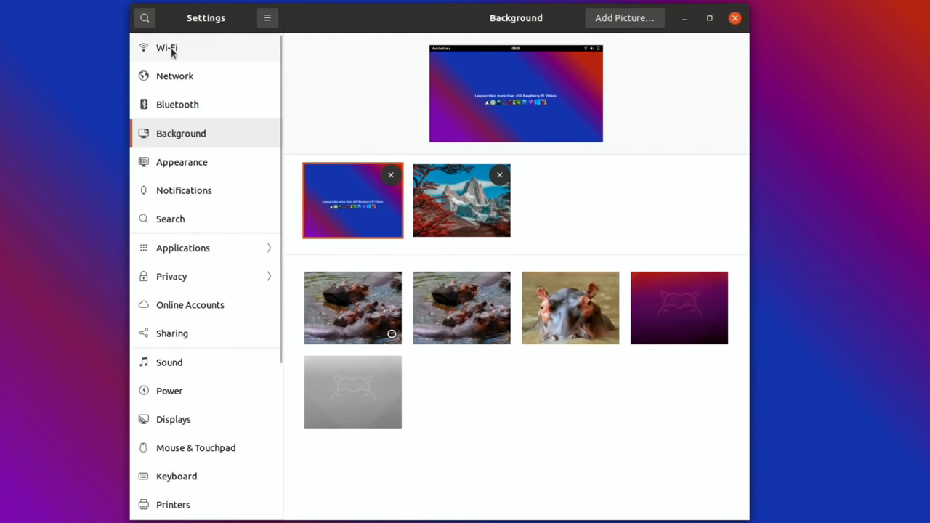
# Browse Wi-Fi, Network and Background pages, then try Light and back to Standard appearance.
pyautogui.click(167, 47)
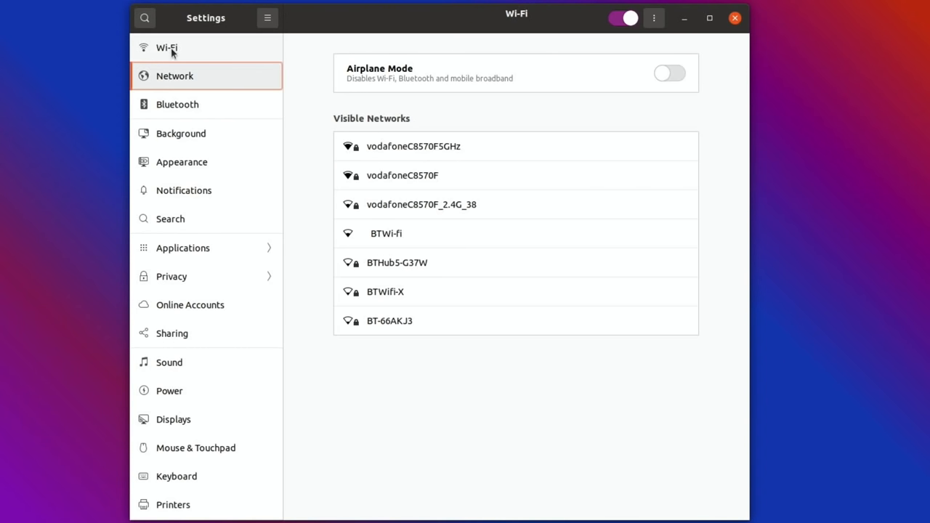
pyautogui.click(175, 75)
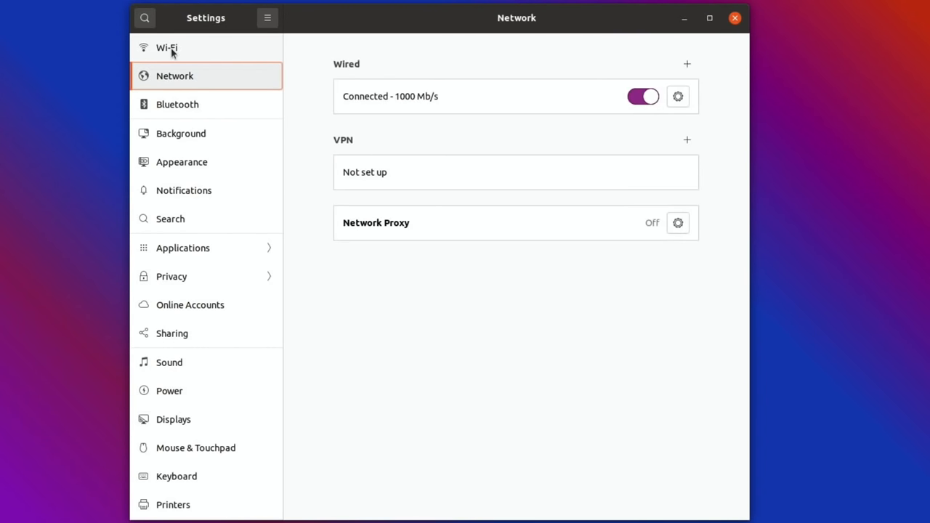
pyautogui.click(177, 104)
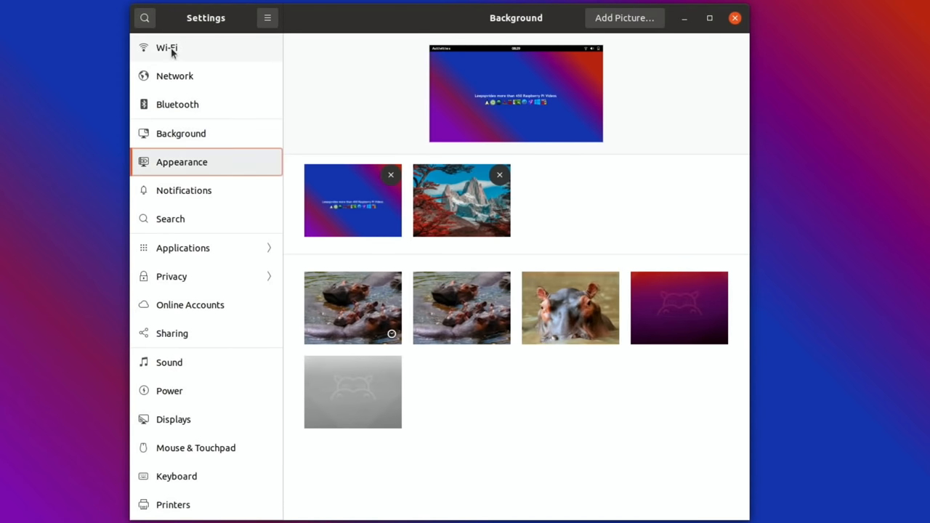
pyautogui.click(182, 162)
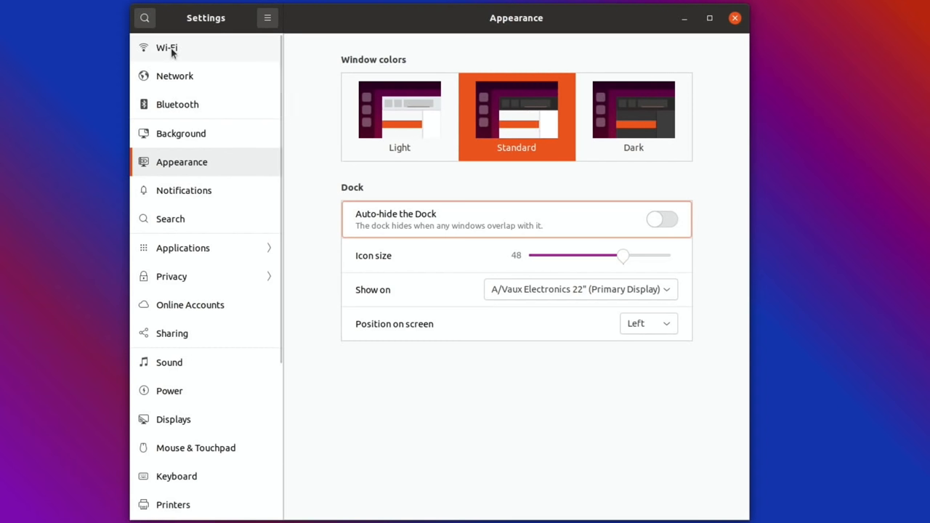
pyautogui.moveTo(634, 122)
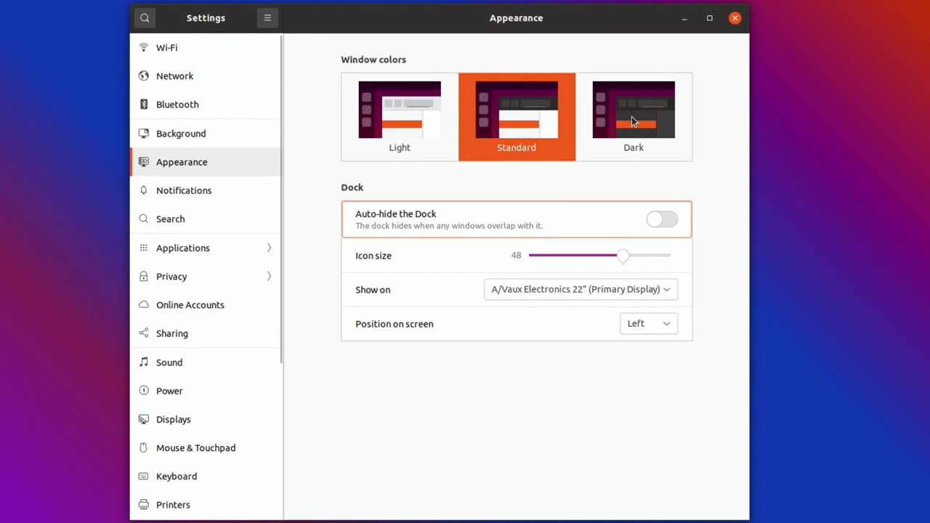
pyautogui.click(399, 117)
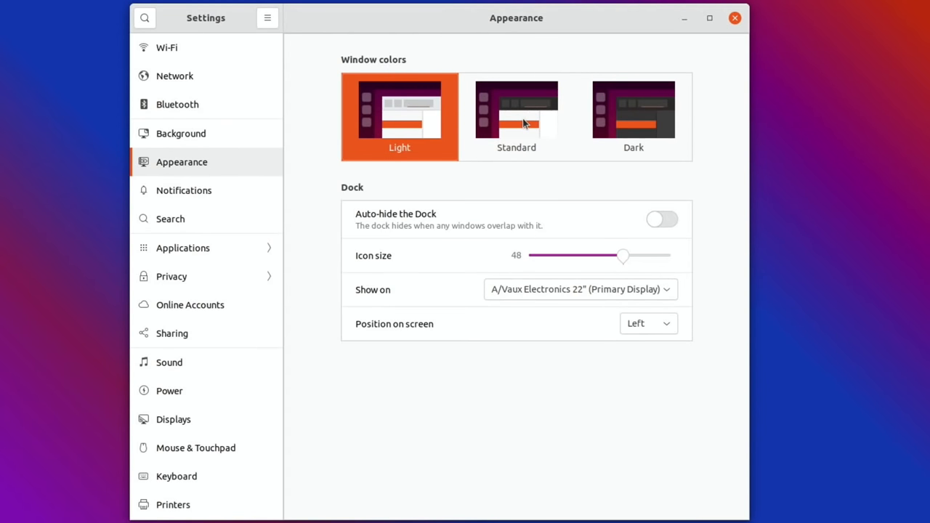
pyautogui.click(184, 190)
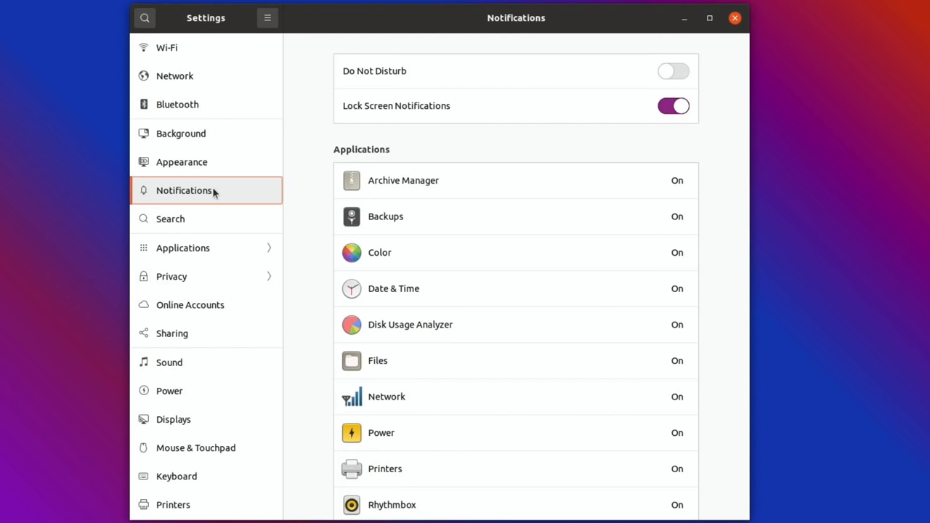
pyautogui.moveTo(257, 269)
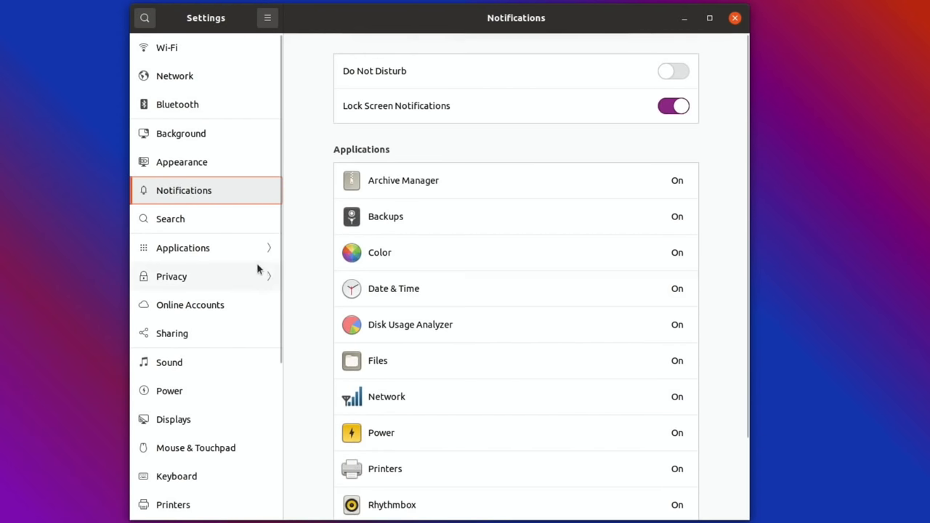
# Visit Search, Applications, Displays and Mouse & Touchpad pages, ending on Keyboard.
pyautogui.click(170, 219)
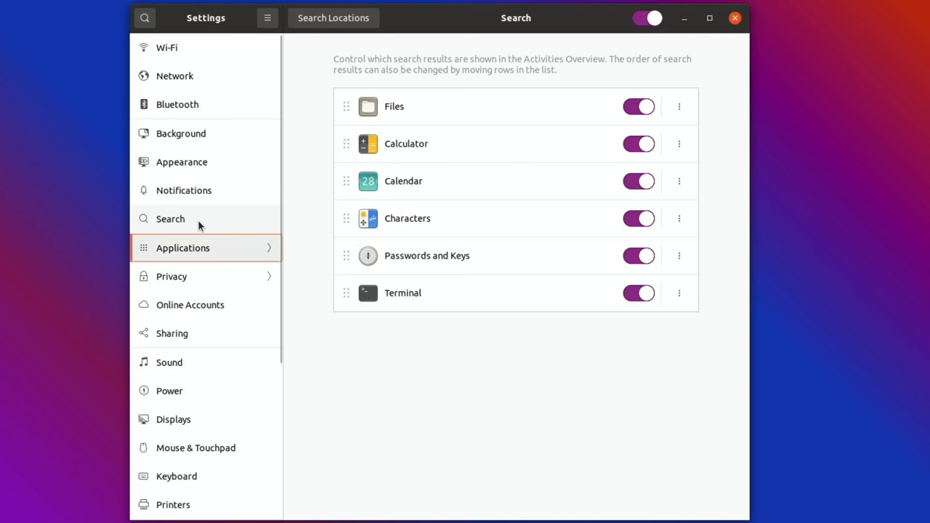
pyautogui.click(182, 248)
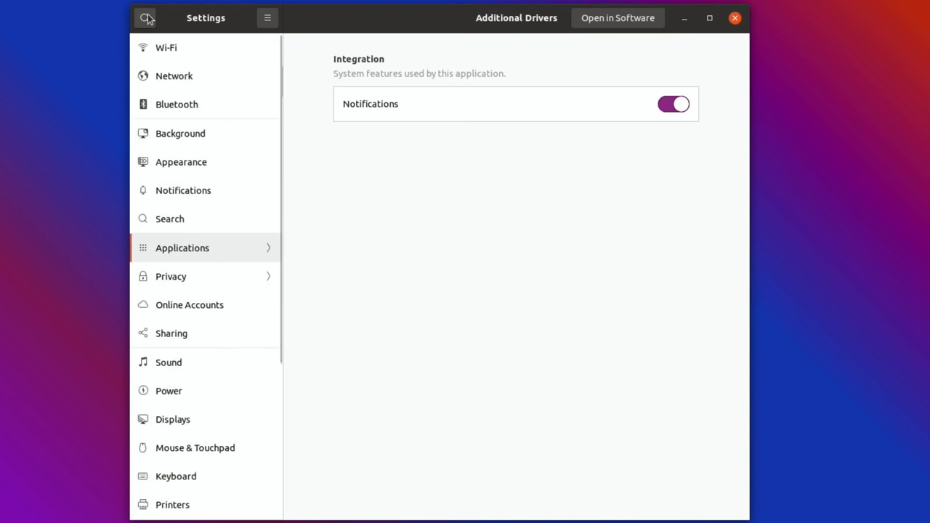
pyautogui.scroll(-3)
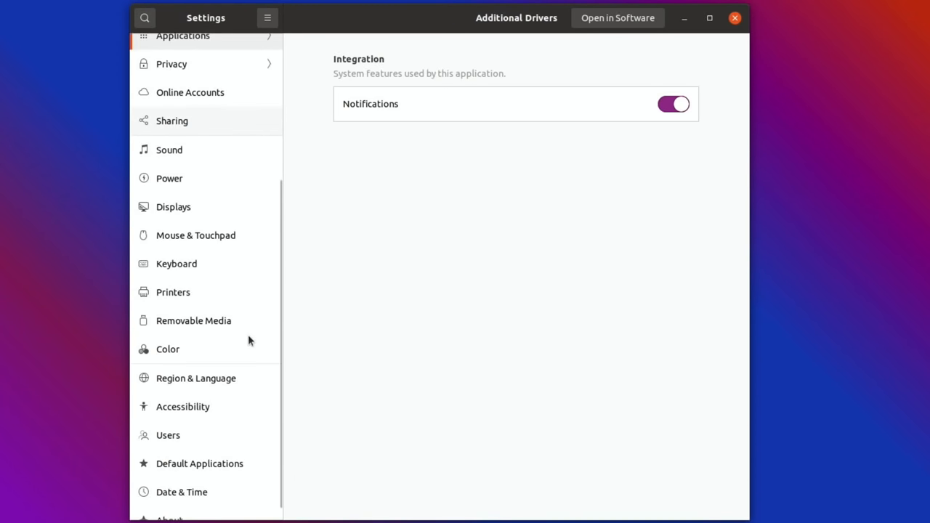
pyautogui.click(173, 207)
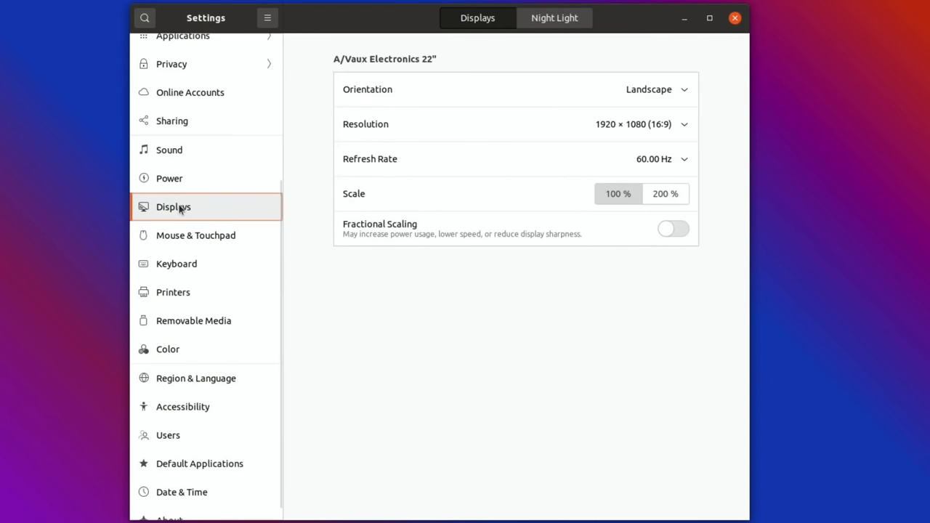
pyautogui.click(195, 235)
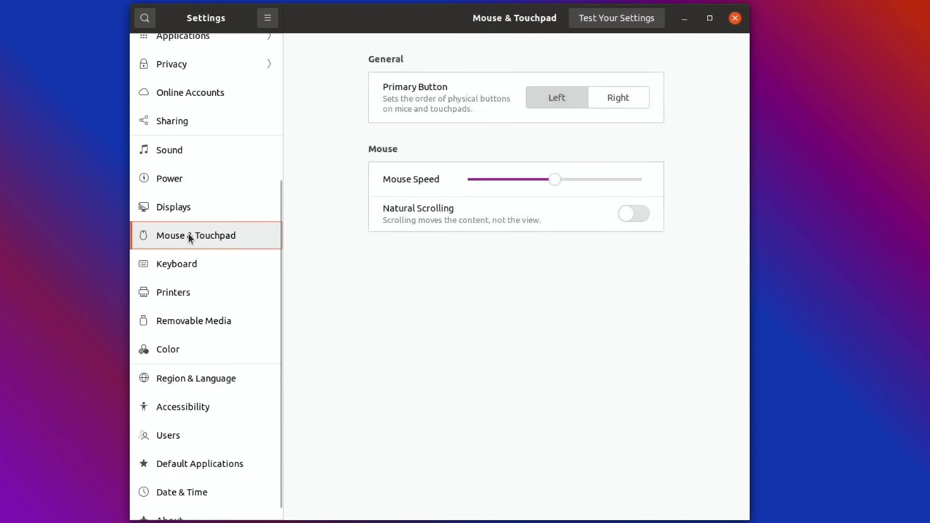
pyautogui.click(176, 263)
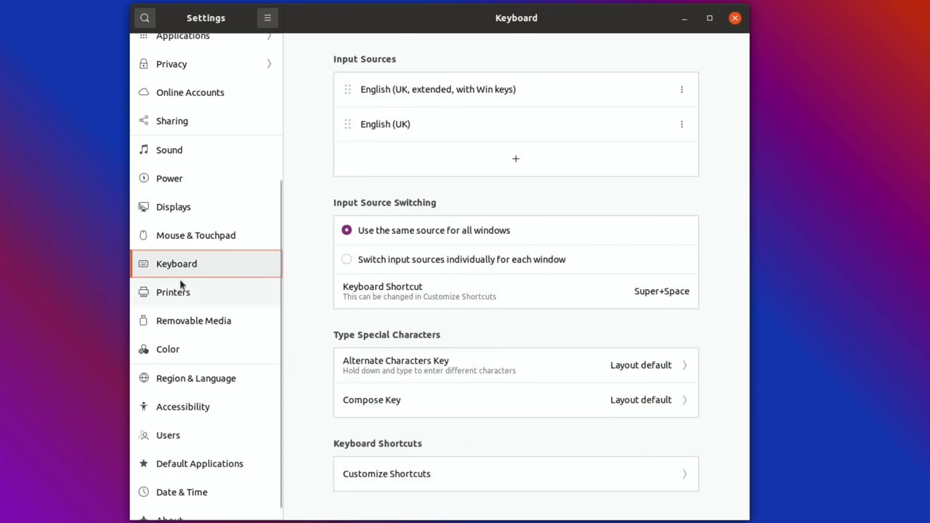
pyautogui.moveTo(412, 158)
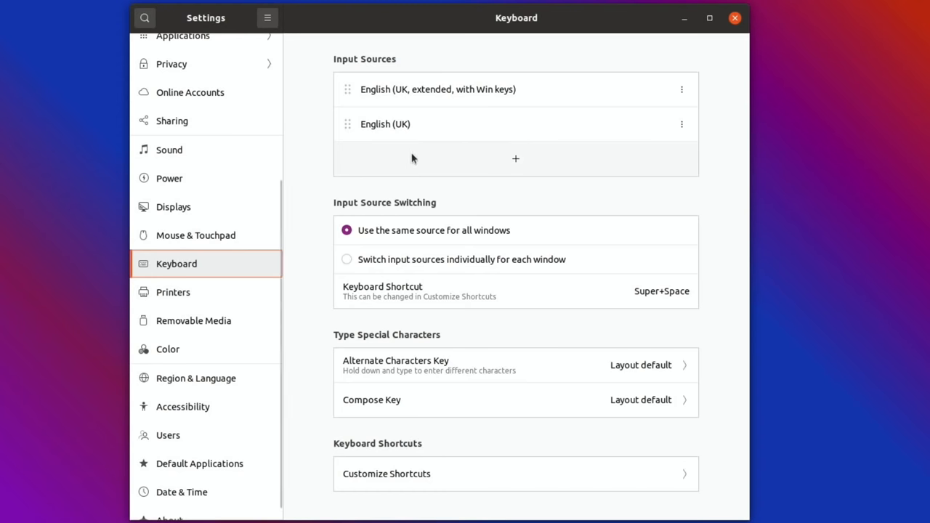
pyautogui.moveTo(439, 116)
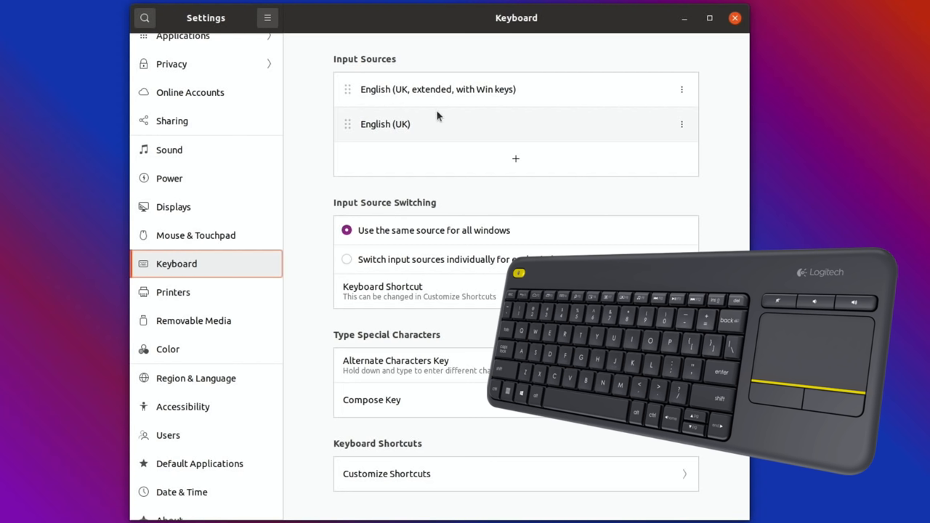
pyautogui.click(709, 17)
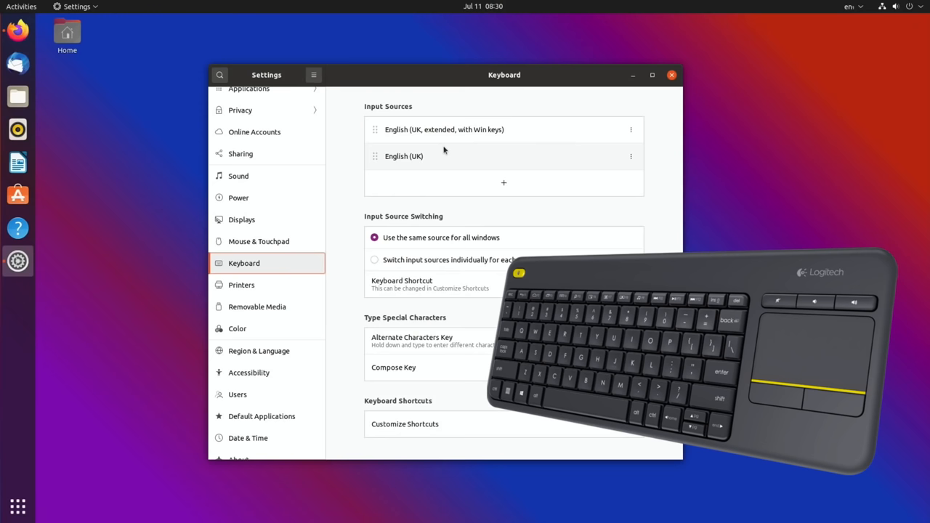
pyautogui.click(21, 6)
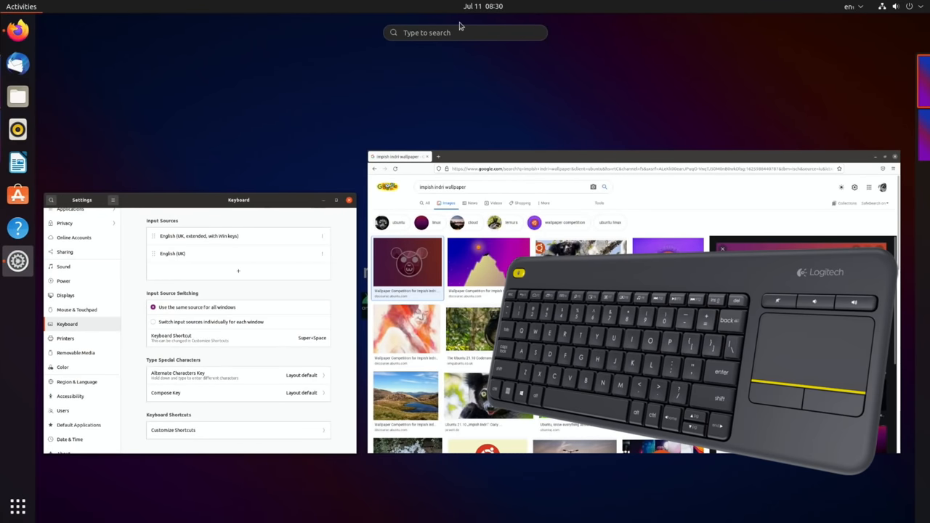
pyautogui.click(465, 33)
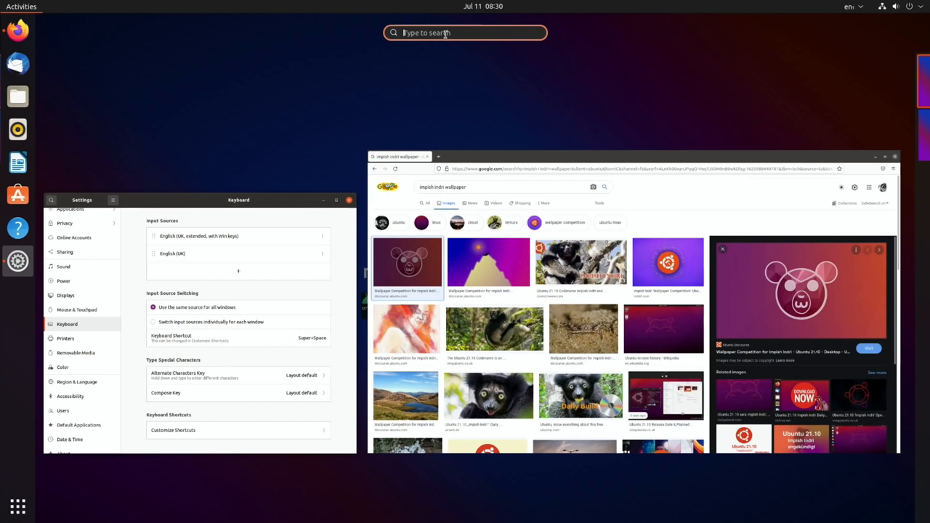
pyautogui.moveTo(373, 147)
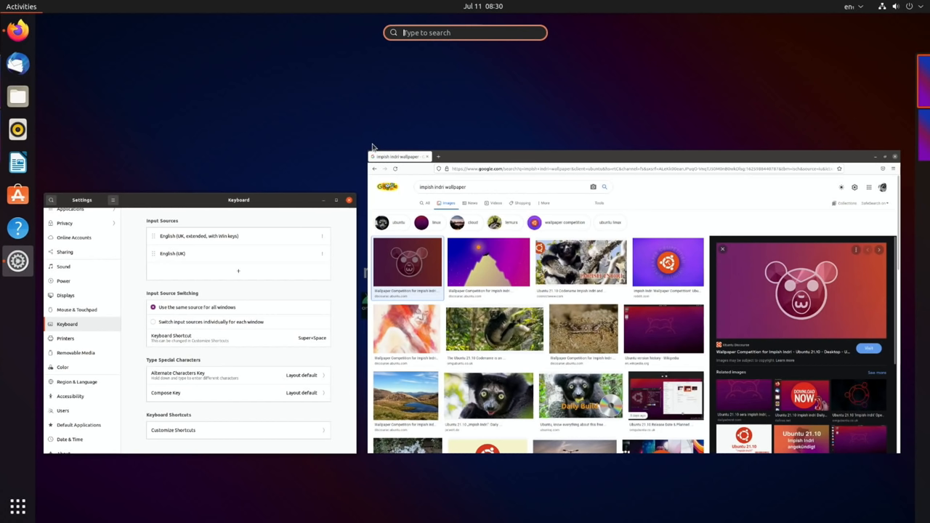
pyautogui.moveTo(276, 196)
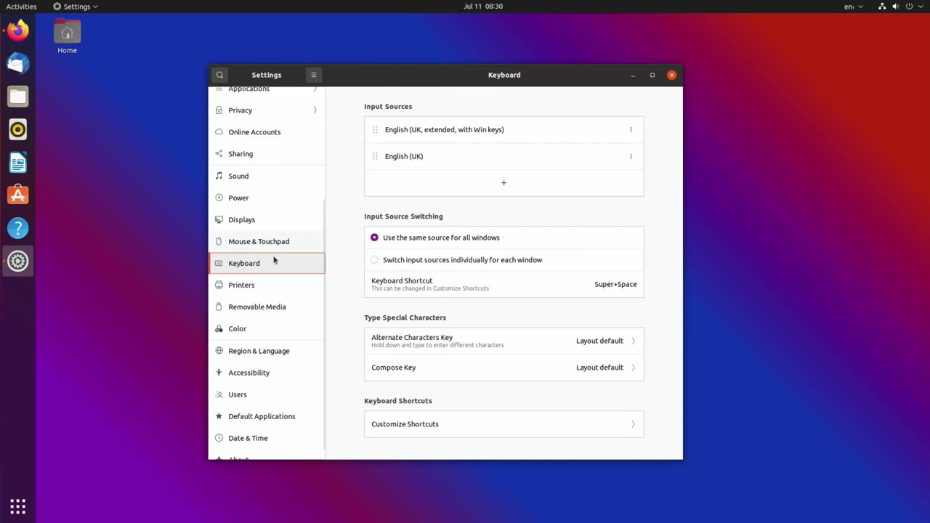
# Check Printers, then keep 'Ask what to do' for CD audio in Removable Media.
pyautogui.click(241, 284)
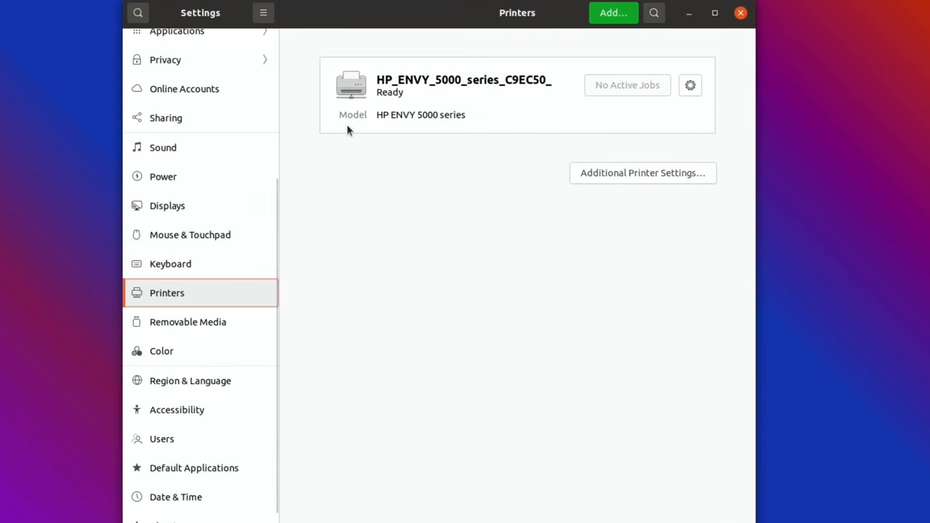
pyautogui.moveTo(416, 81)
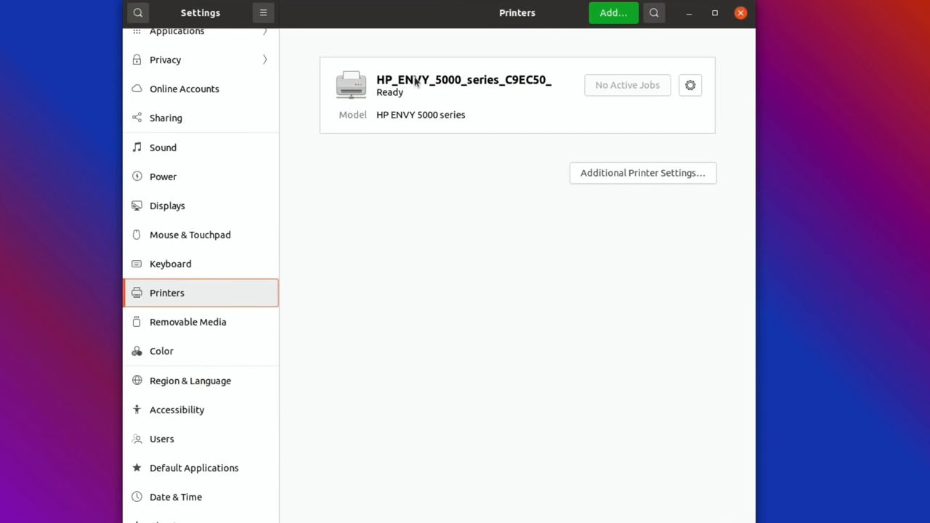
pyautogui.moveTo(485, 168)
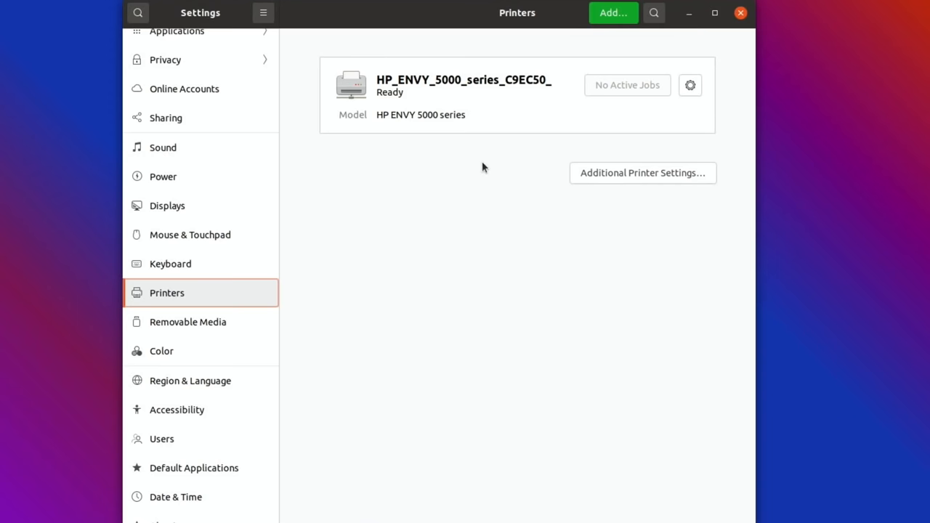
pyautogui.click(187, 322)
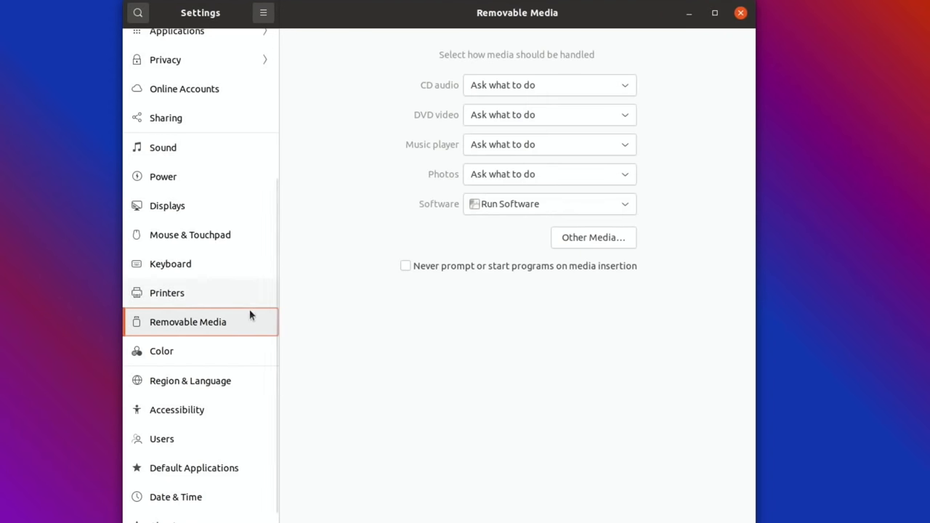
pyautogui.moveTo(397, 143)
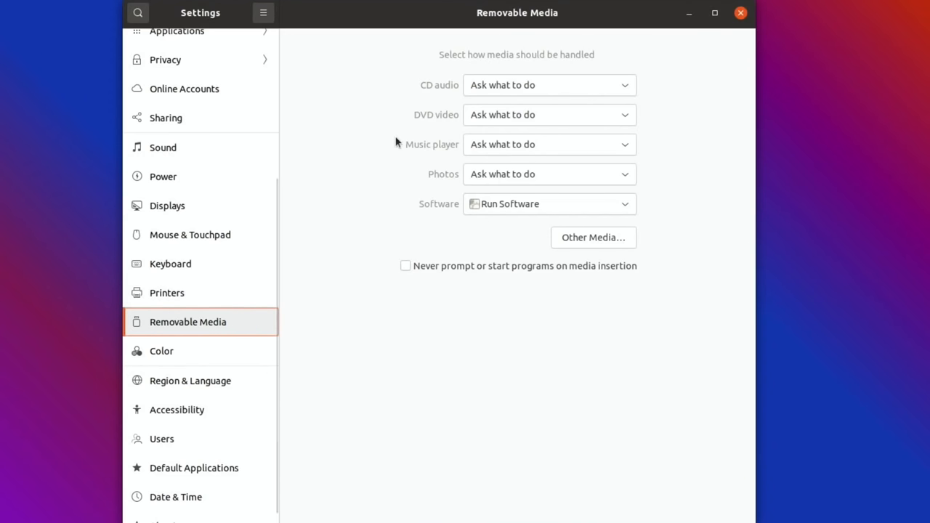
pyautogui.click(549, 85)
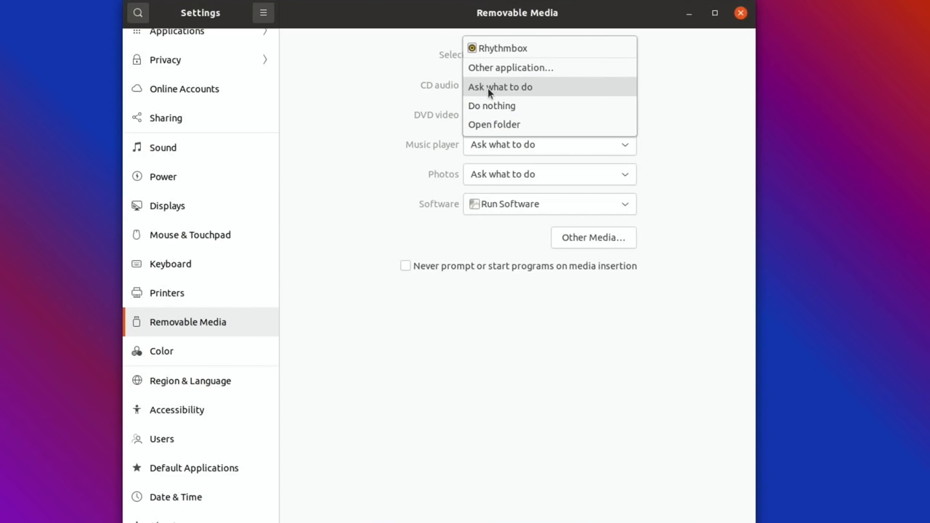
pyautogui.click(500, 87)
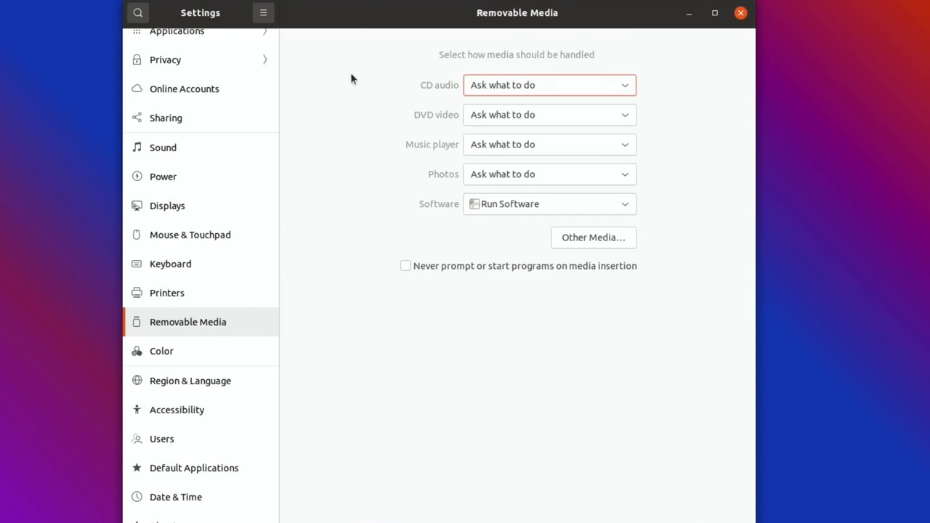
# Visit Color, Region & Language, Default Applications and About pages.
pyautogui.click(162, 351)
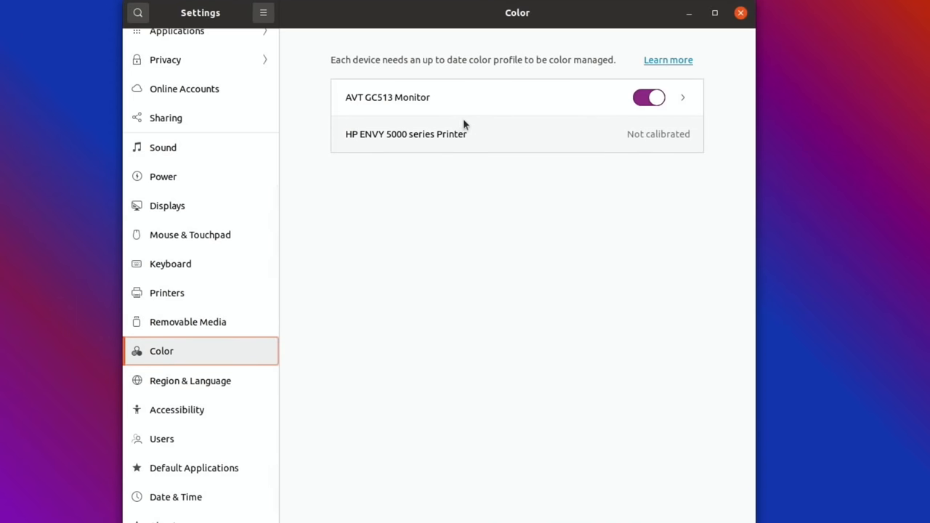
pyautogui.click(190, 381)
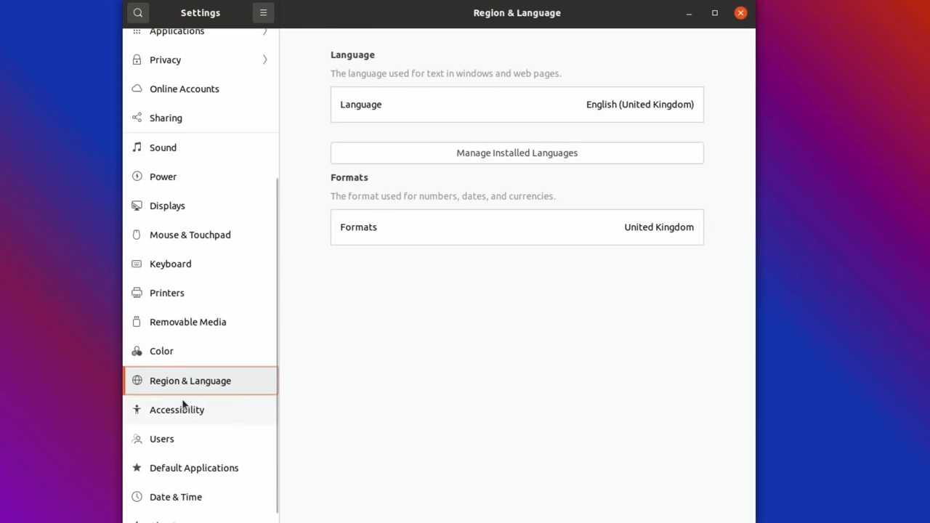
pyautogui.click(194, 468)
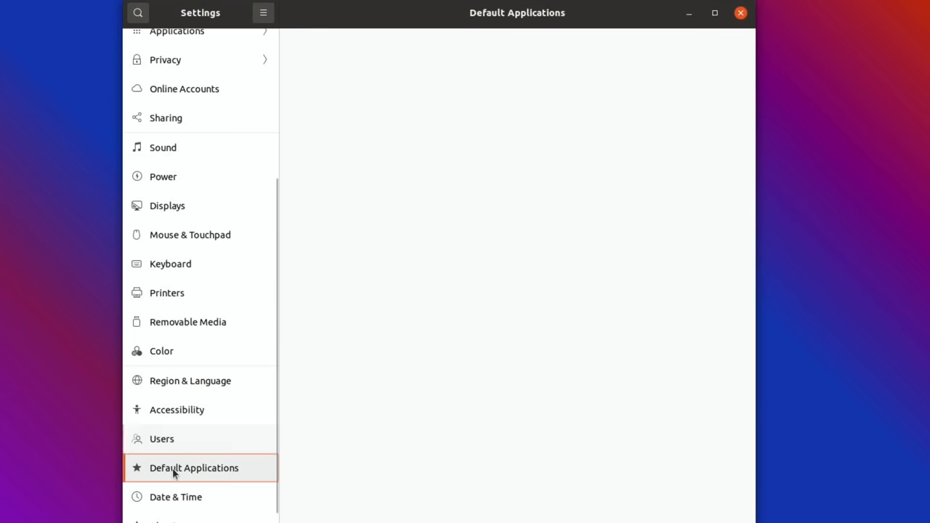
pyautogui.click(193, 467)
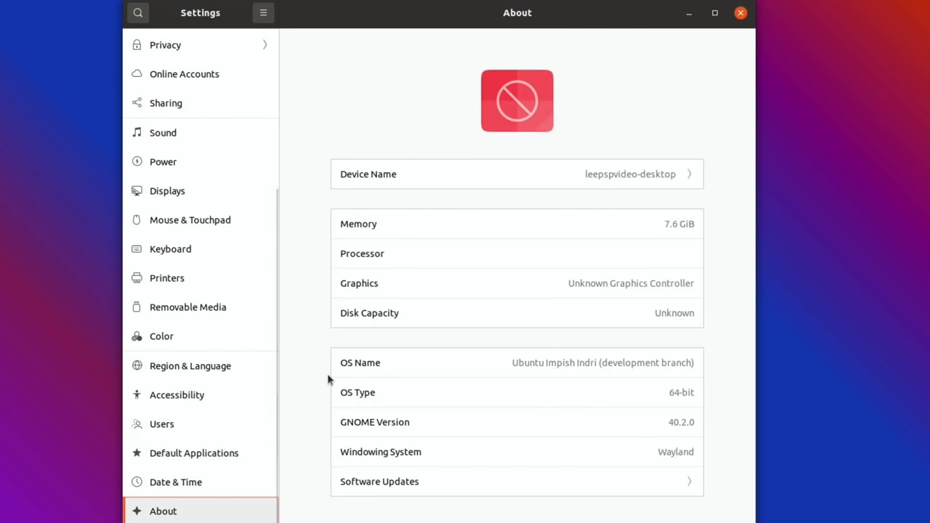
pyautogui.moveTo(545, 251)
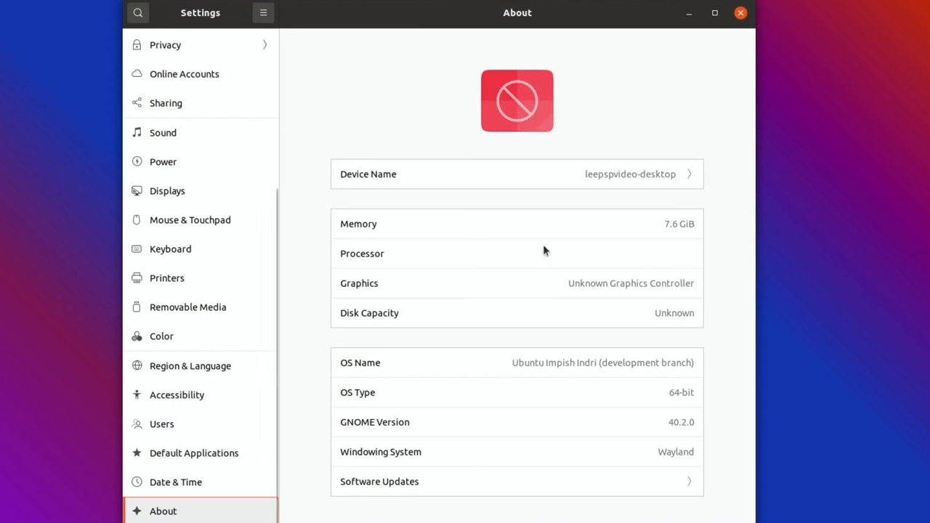
pyautogui.moveTo(609, 252)
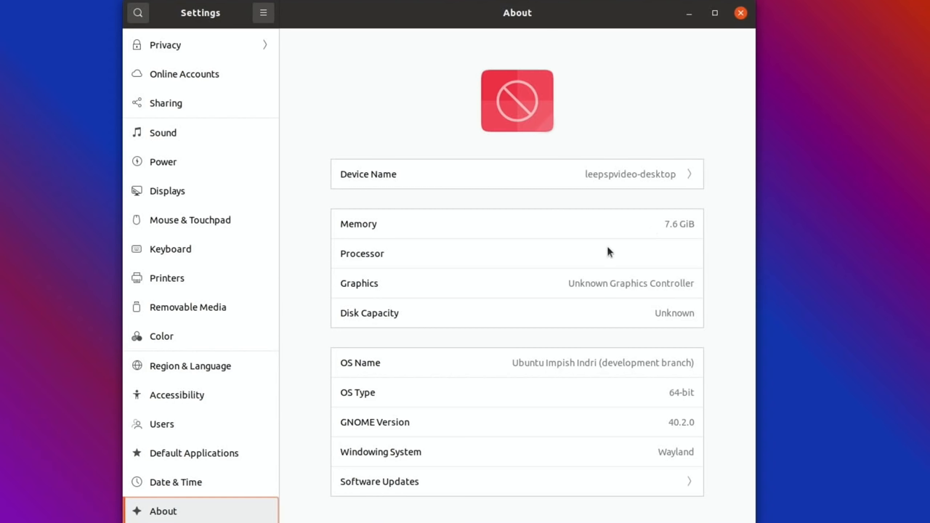
pyautogui.moveTo(590, 367)
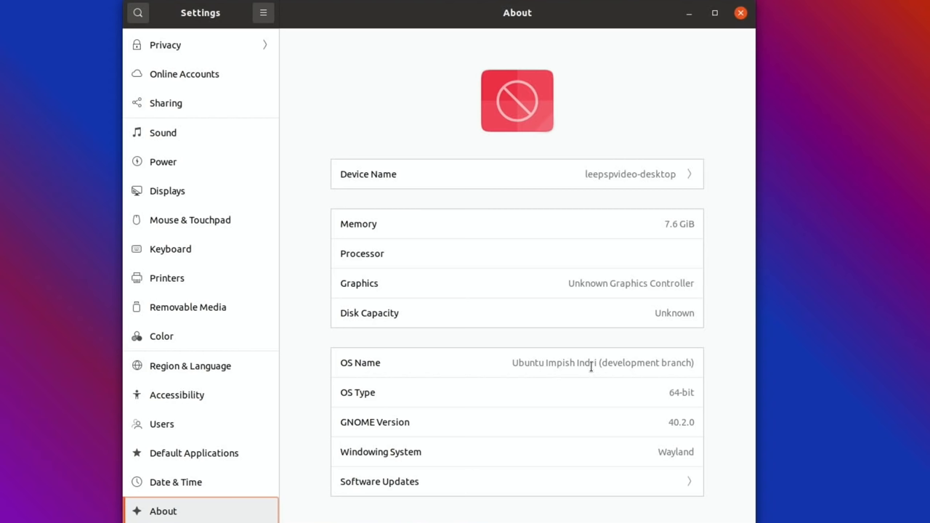
pyautogui.moveTo(683, 392)
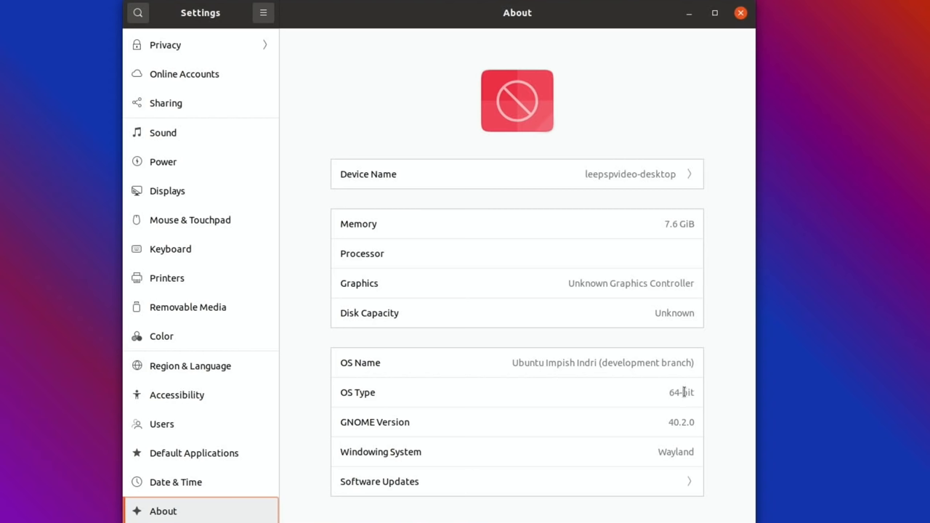
pyautogui.moveTo(692, 426)
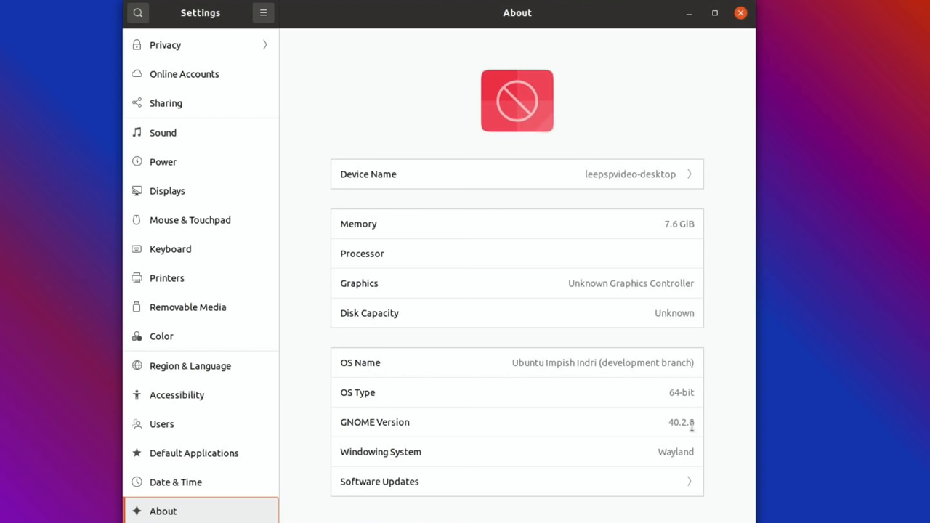
pyautogui.moveTo(720, 427)
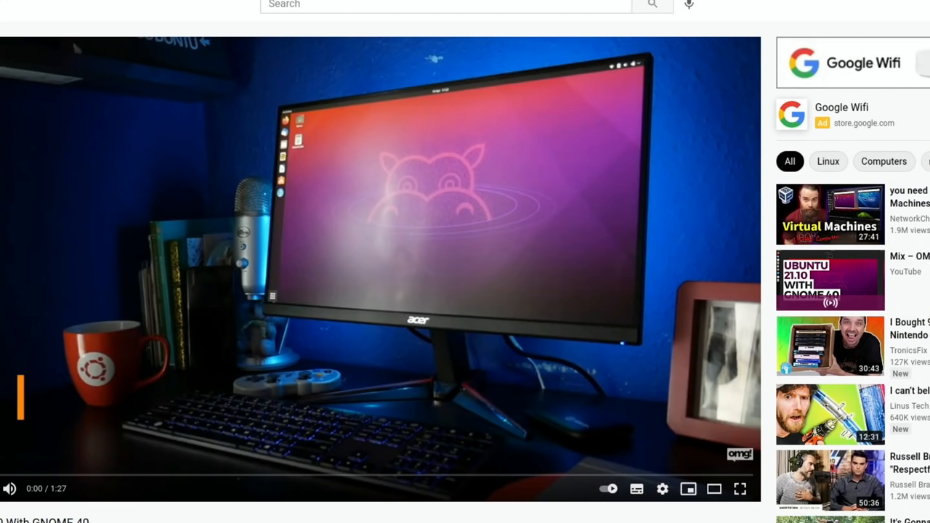
# Start the GNOME 40 YouTube video and let it play to 0:12.
pyautogui.click(62, 476)
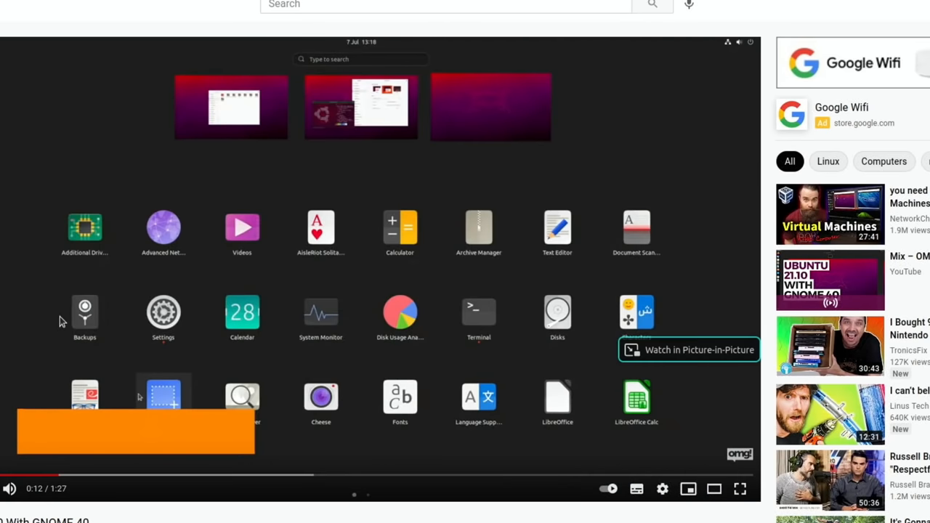
pyautogui.moveTo(213, 124)
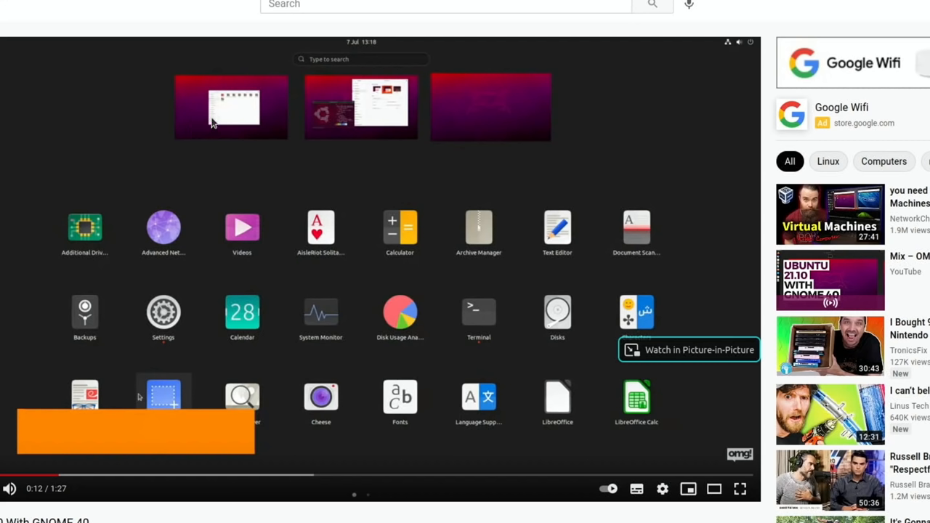
pyautogui.moveTo(397, 204)
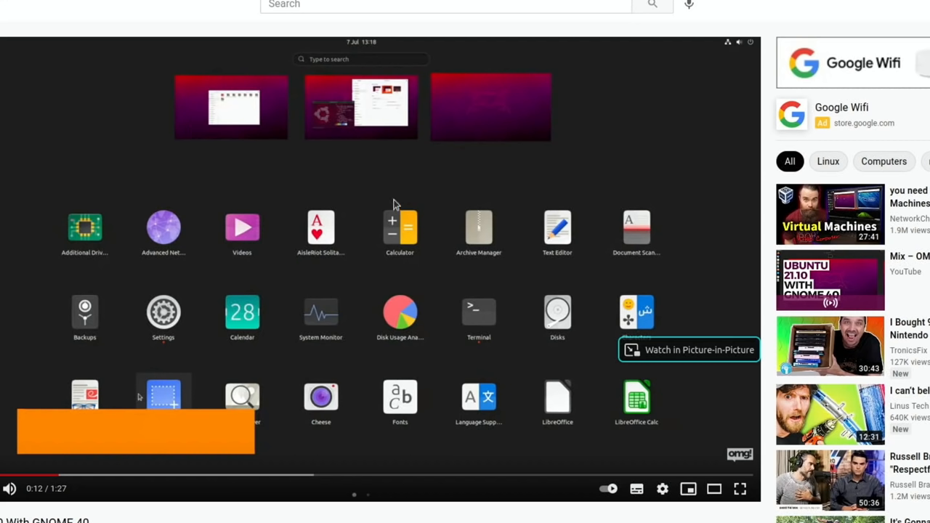
pyautogui.moveTo(205, 316)
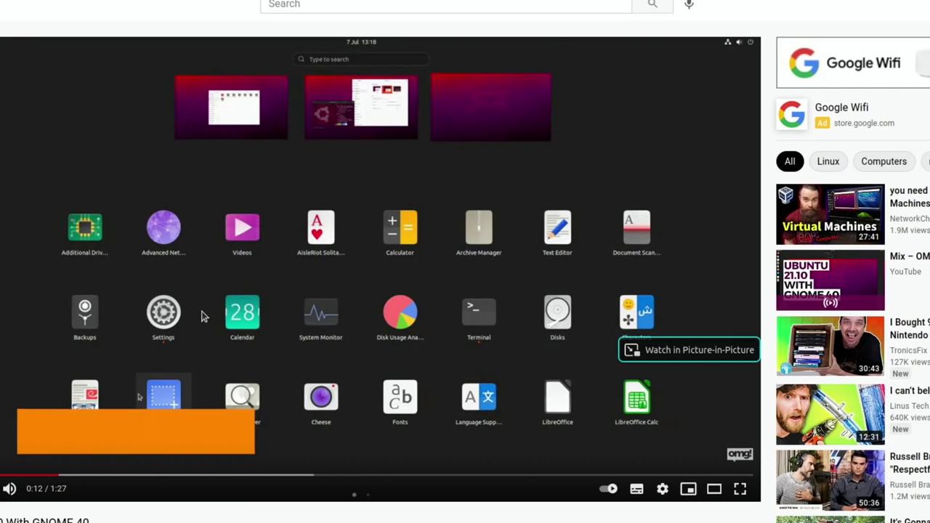
pyautogui.moveTo(447, 163)
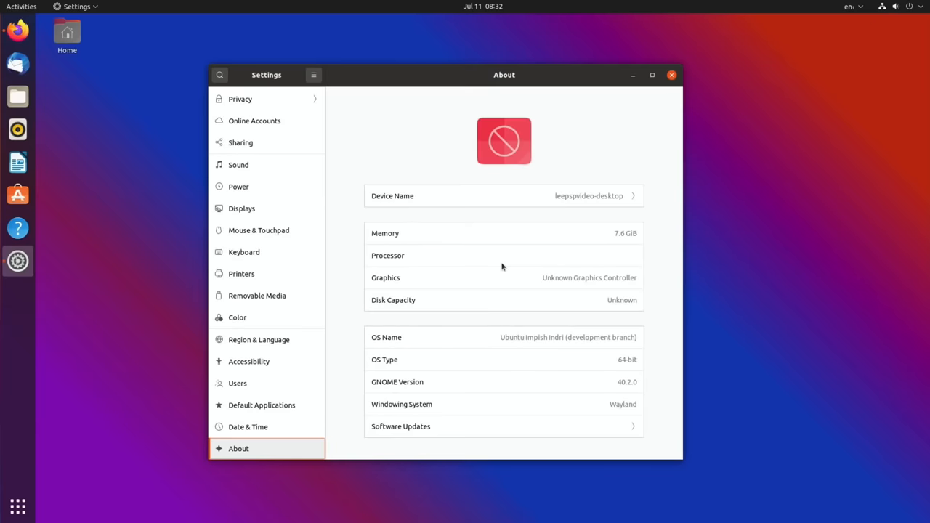
# In Activities, move Settings to another workspace and close the Firefox YouTube window.
pyautogui.click(21, 6)
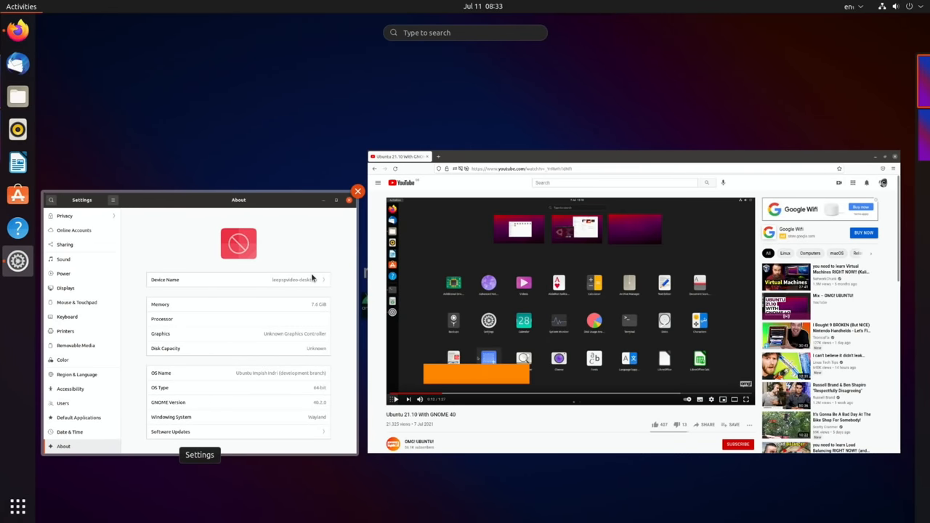
pyautogui.click(358, 191)
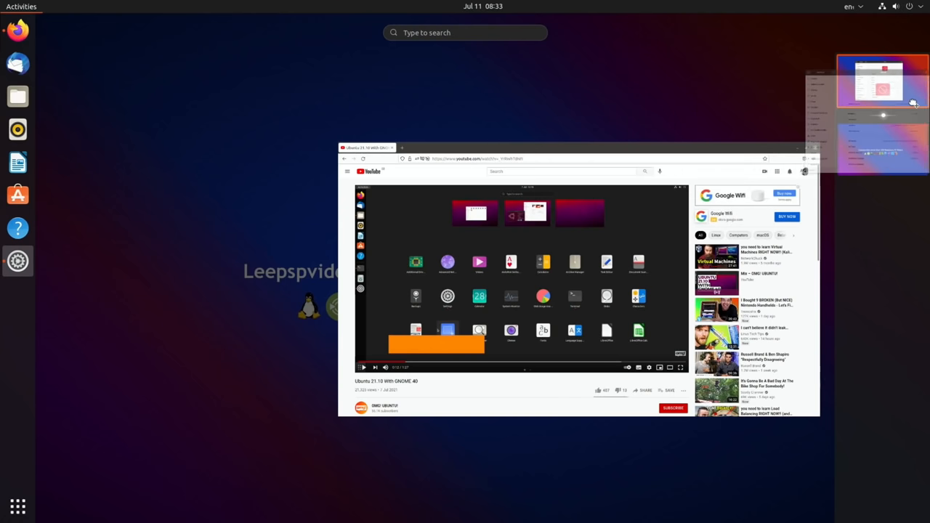
pyautogui.moveTo(892, 138)
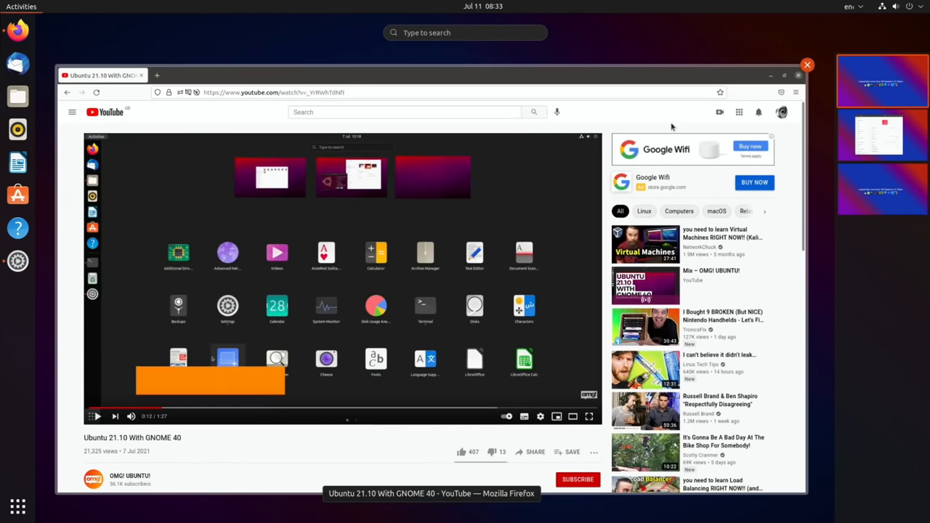
pyautogui.moveTo(522, 113)
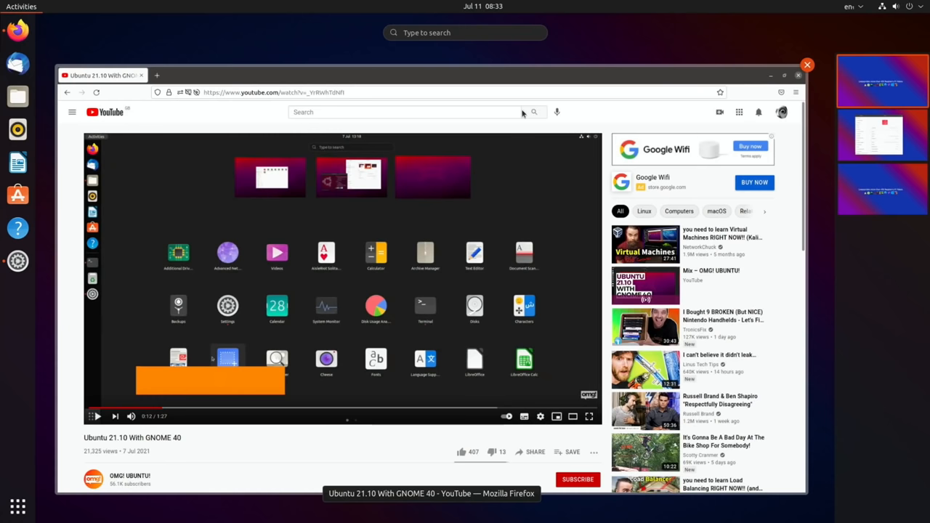
pyautogui.moveTo(484, 177)
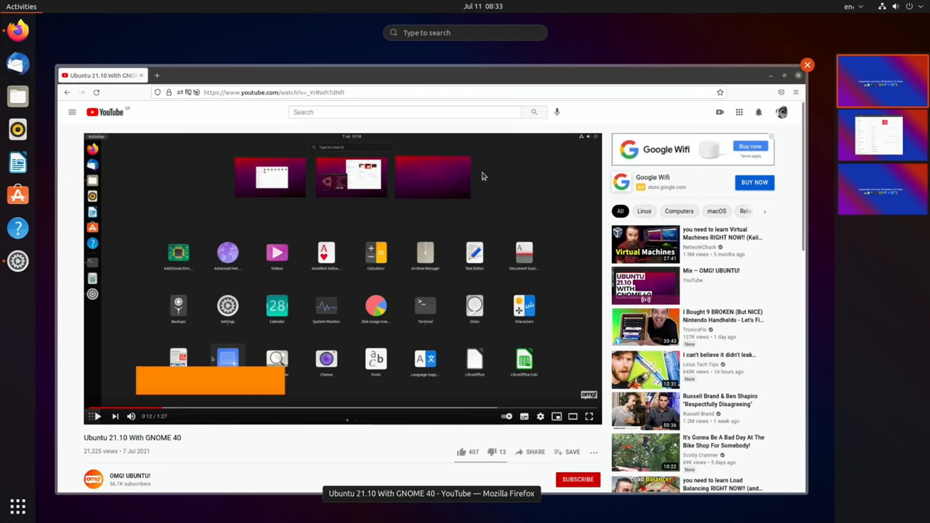
pyautogui.moveTo(807, 65)
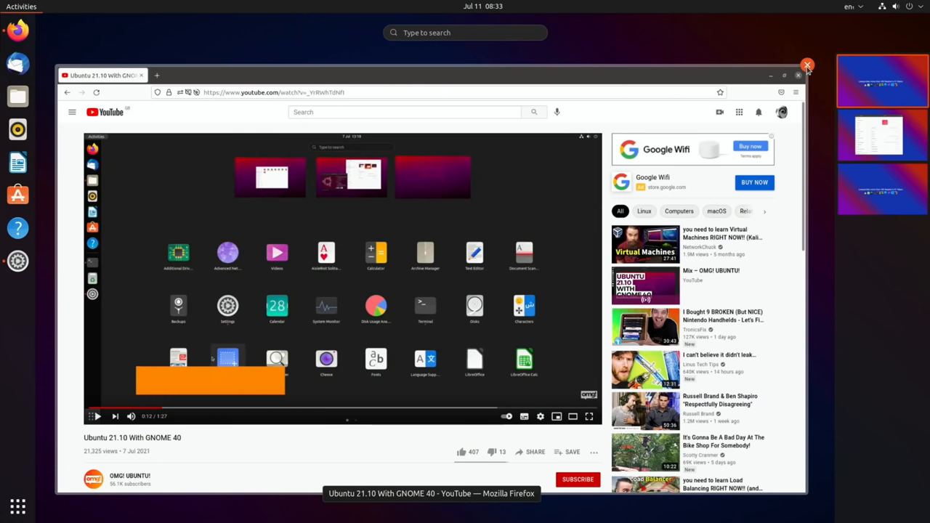
pyautogui.click(807, 65)
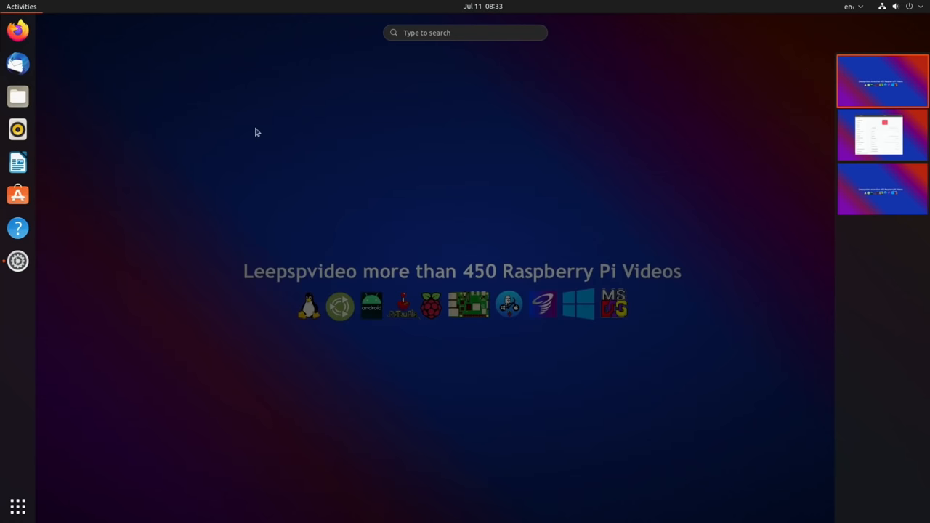
# Switch to the workspace holding the Settings About window.
pyautogui.click(17, 261)
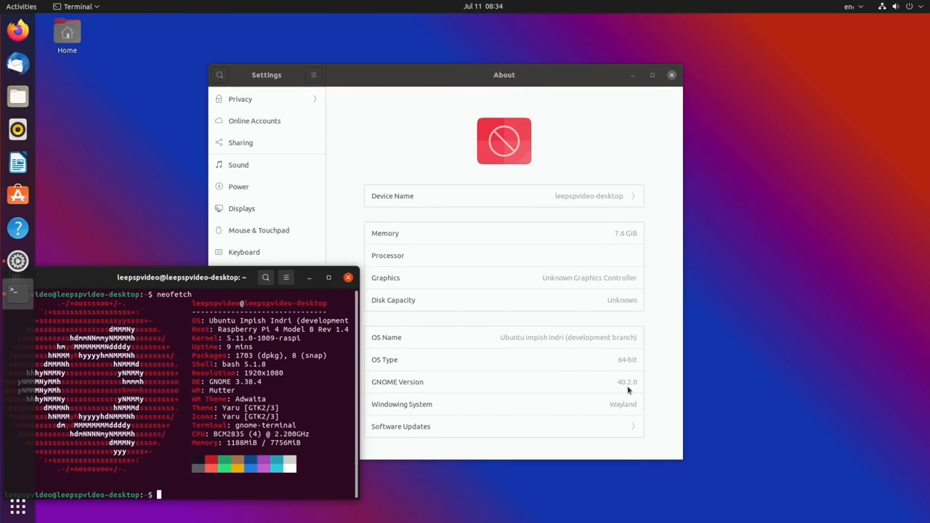
pyautogui.moveTo(231, 383)
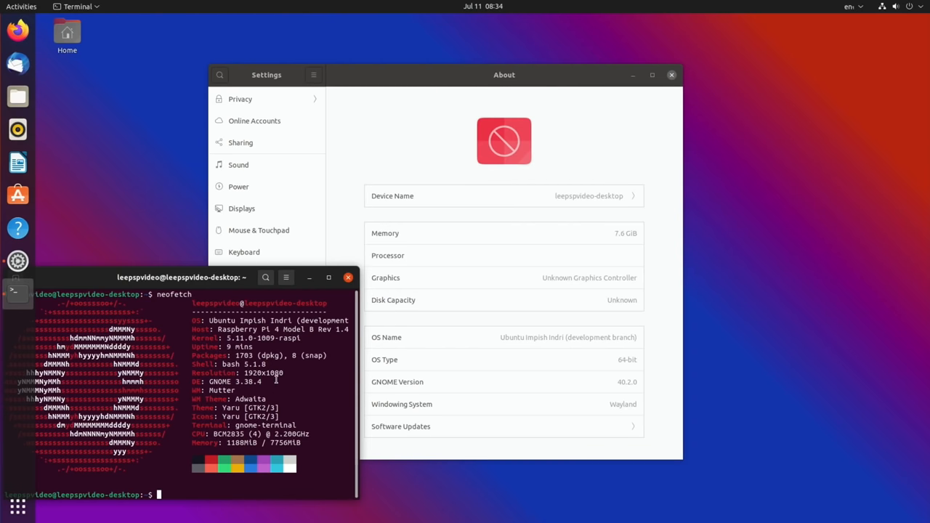
pyautogui.moveTo(343, 285)
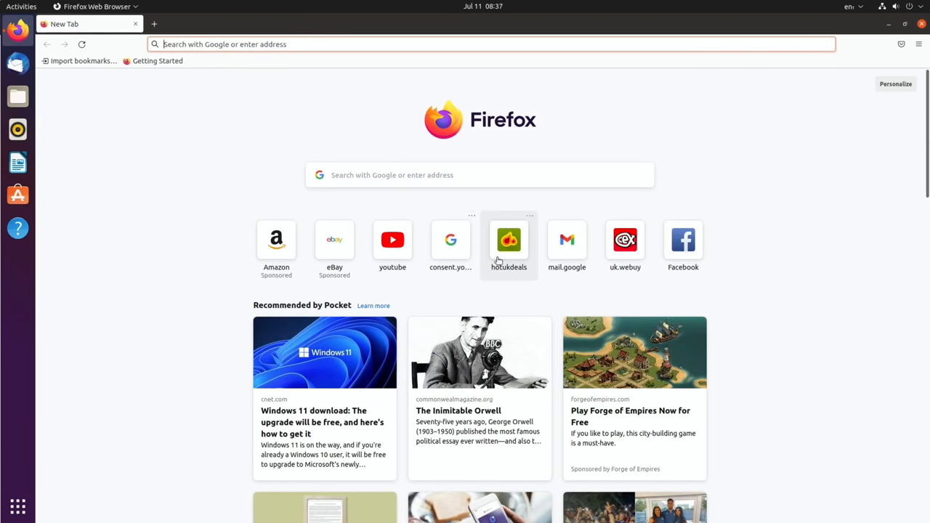
# Browse hotukdeals, then search CeX (uk.webuy) for 'raspberry' in a new tab and scroll the results.
pyautogui.click(509, 240)
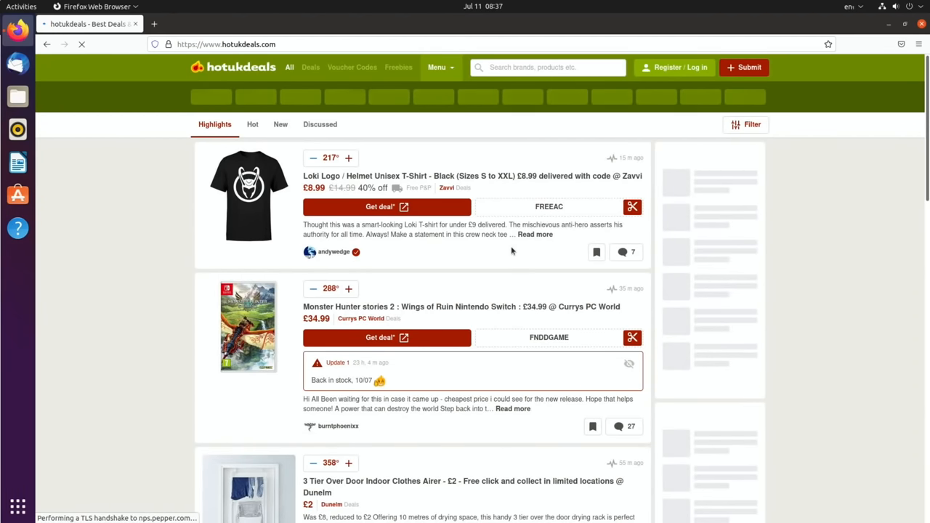
pyautogui.scroll(-3)
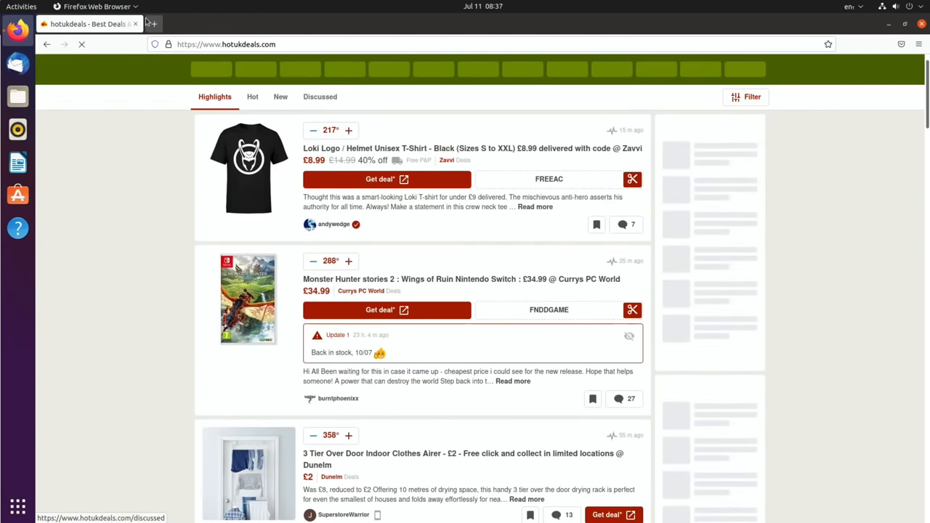
pyautogui.click(150, 24)
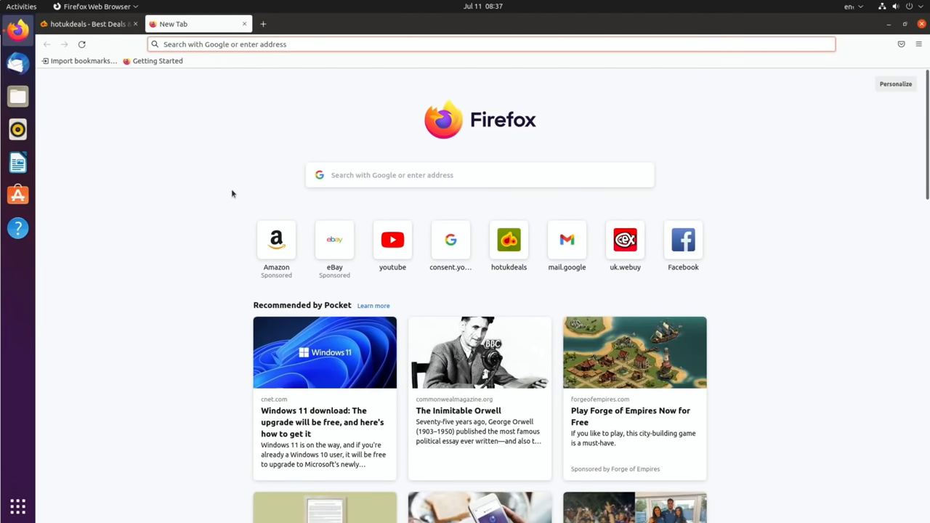
pyautogui.moveTo(625, 240)
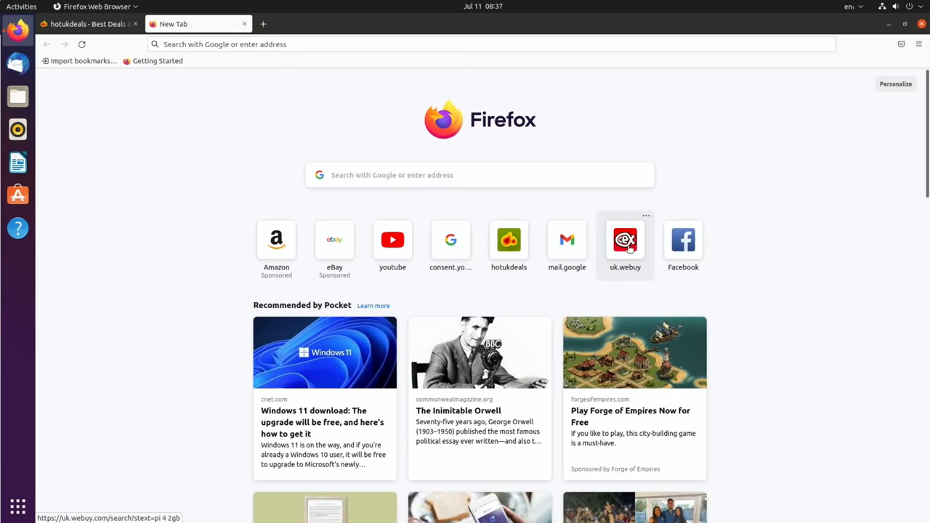
pyautogui.click(625, 240)
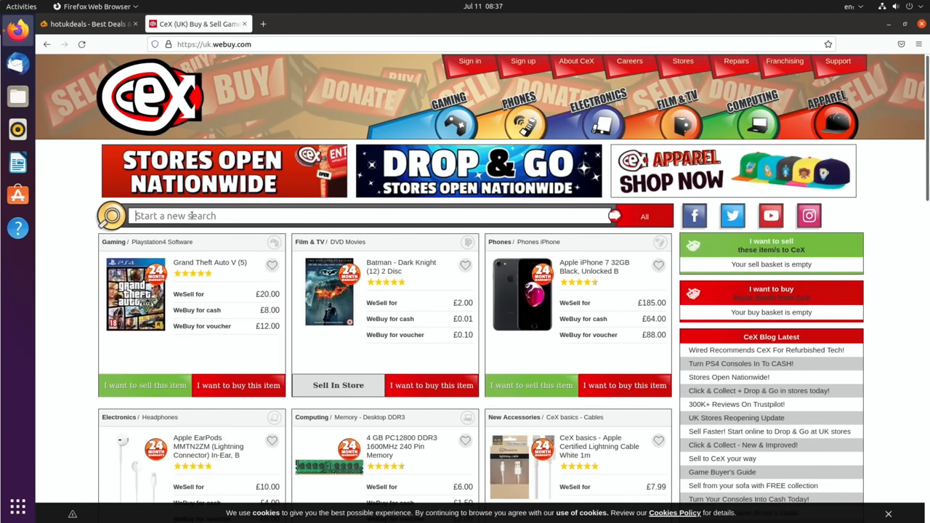
pyautogui.write('raspberry pi')
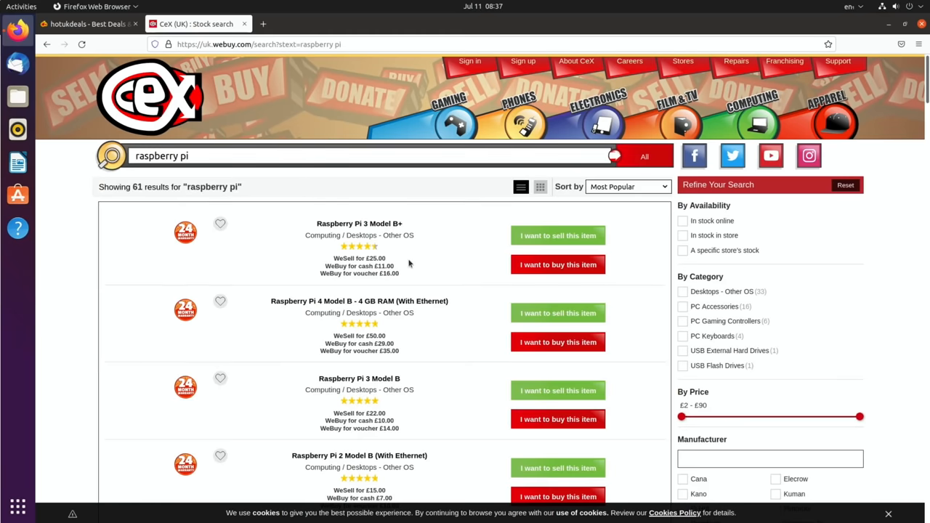
pyautogui.scroll(-3)
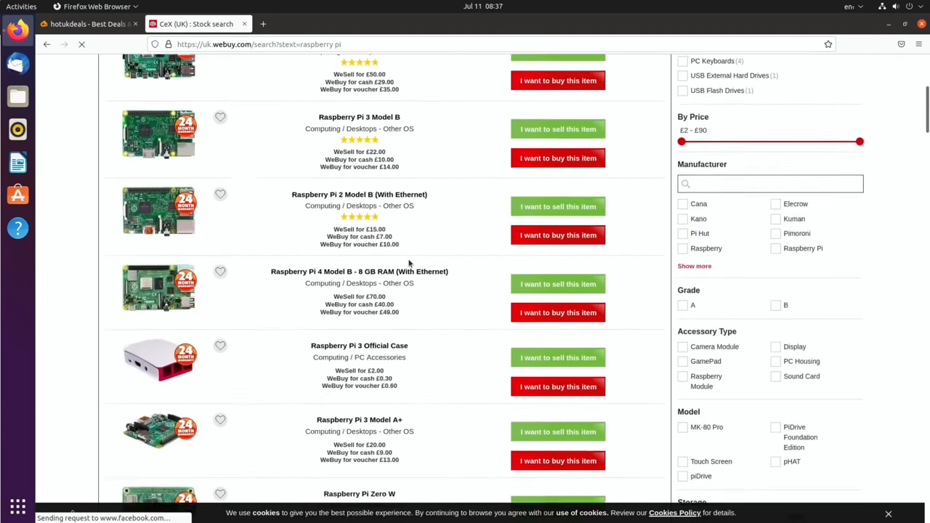
pyautogui.scroll(-3)
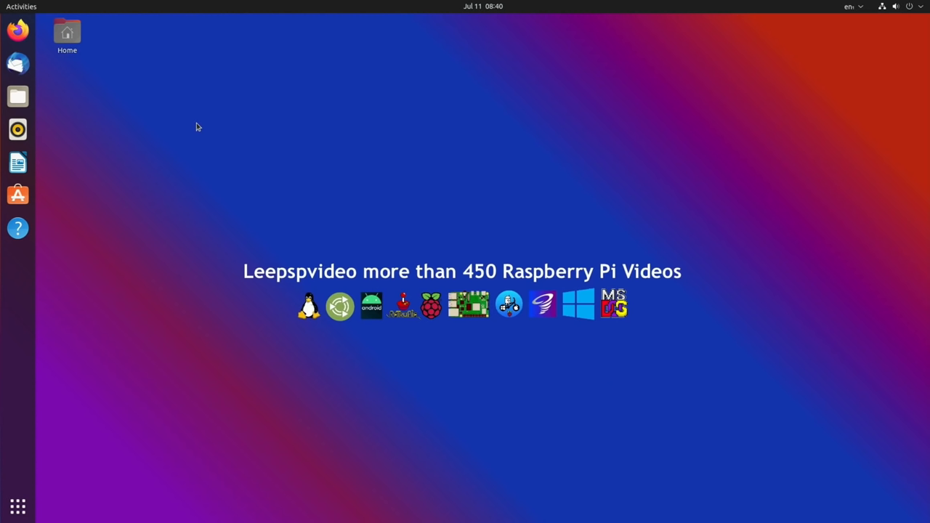
# Launch Firefox and other dock apps, review all windows, and bring Firefox's new tab to the front.
pyautogui.click(17, 29)
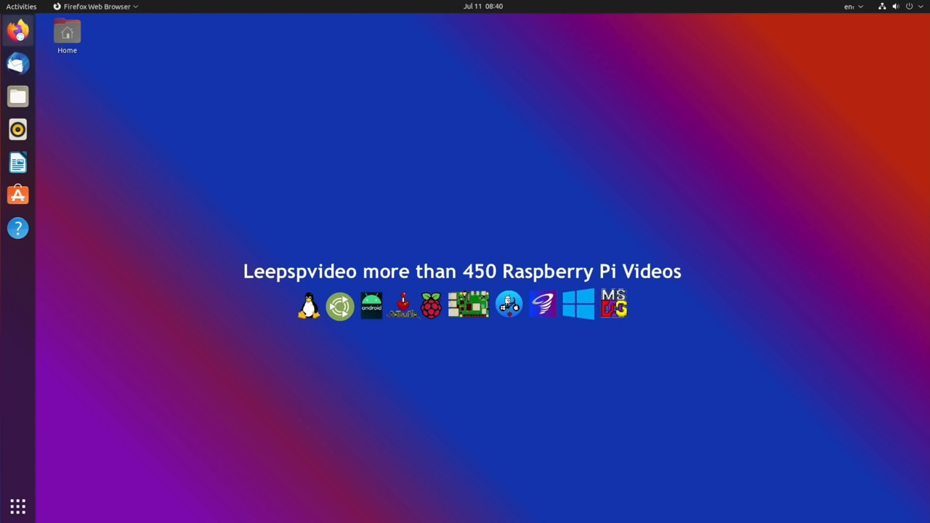
pyautogui.click(18, 129)
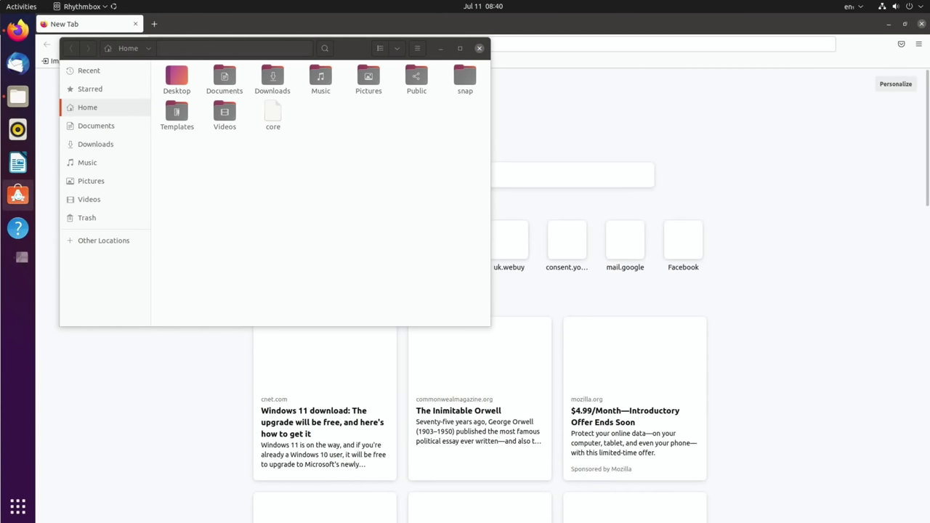
pyautogui.click(17, 195)
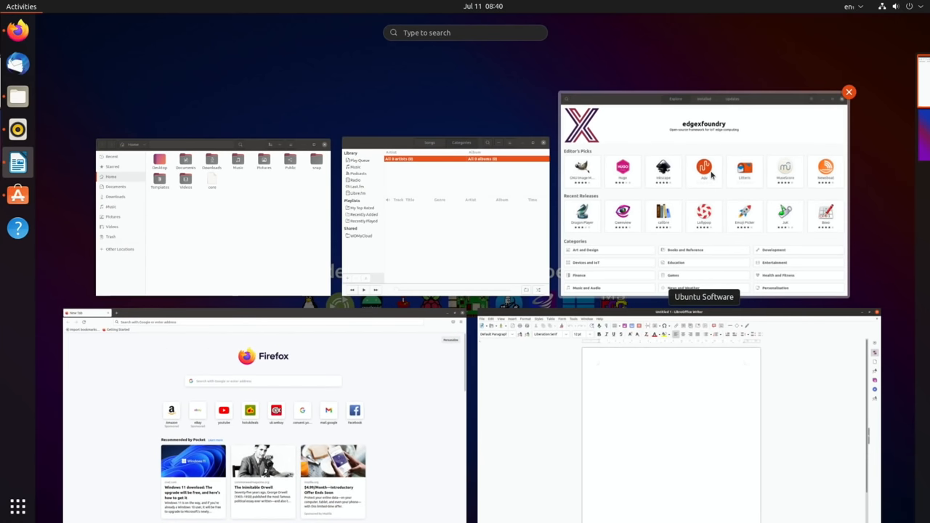
pyautogui.click(849, 92)
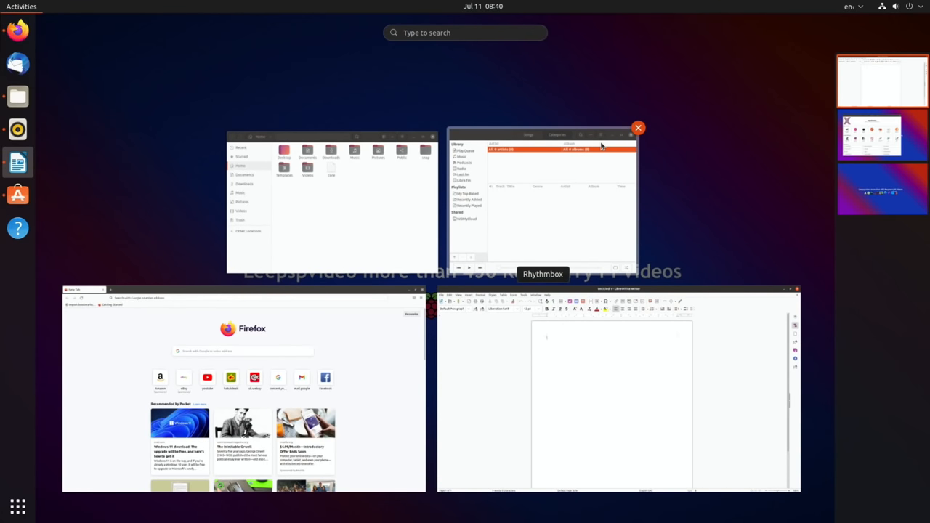
pyautogui.moveTo(497, 347)
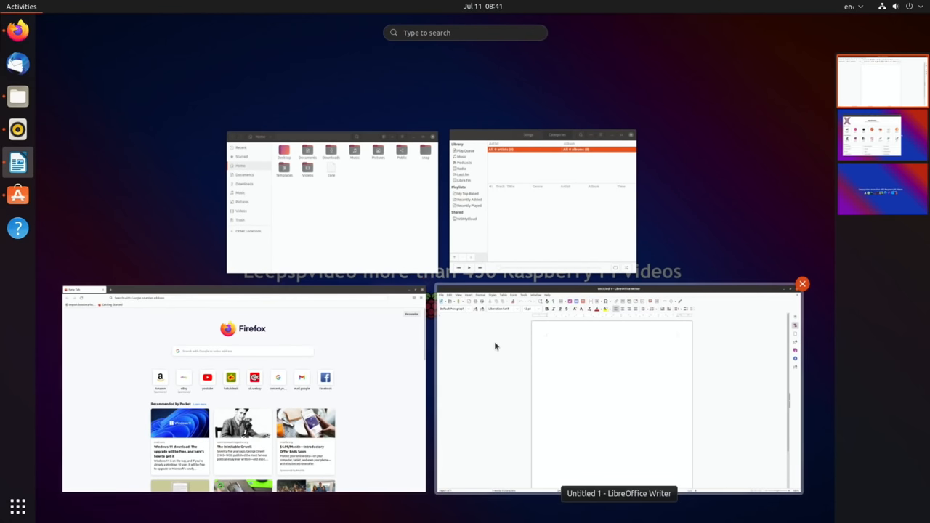
pyautogui.click(244, 389)
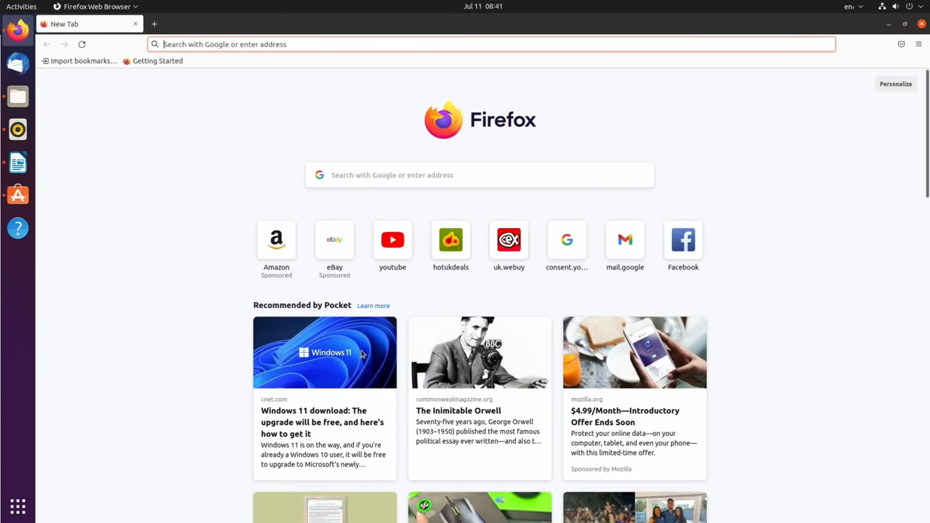
pyautogui.moveTo(320, 293)
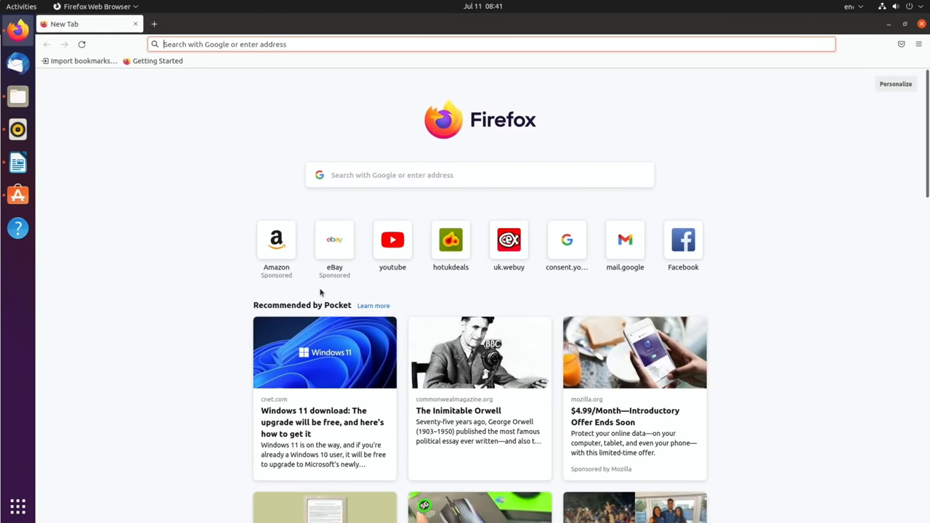
pyautogui.moveTo(229, 262)
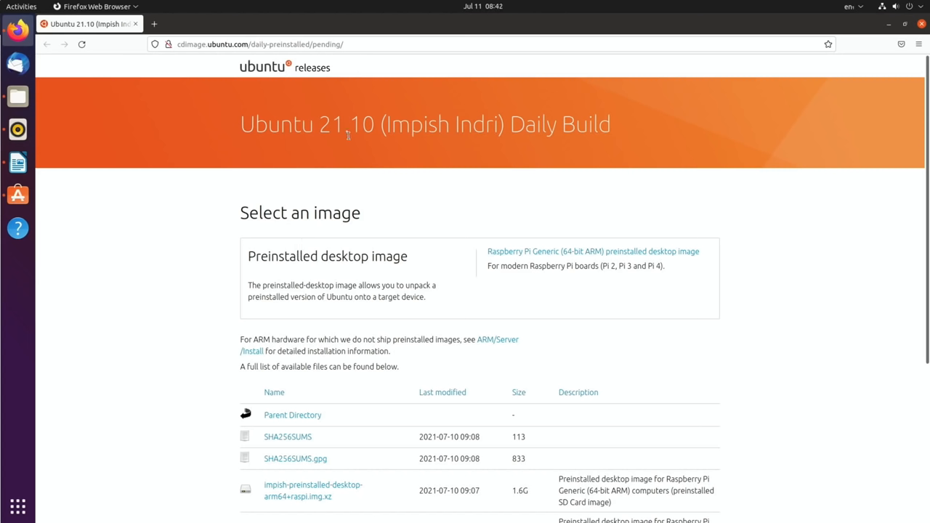
pyautogui.moveTo(502, 243)
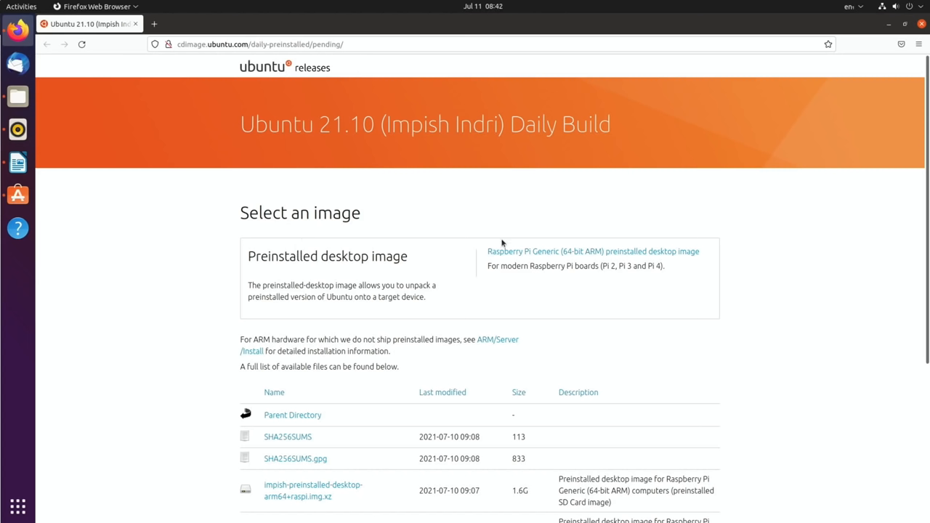
pyautogui.moveTo(438, 262)
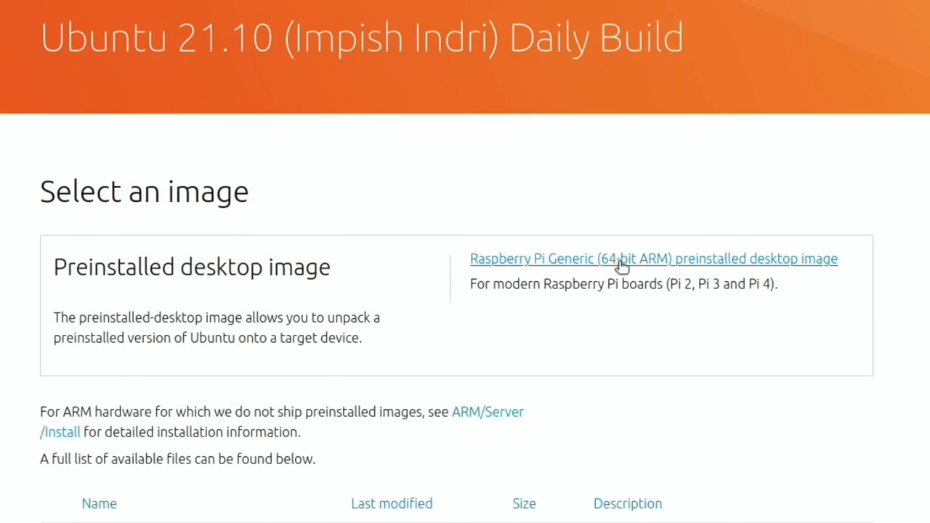
pyautogui.moveTo(720, 303)
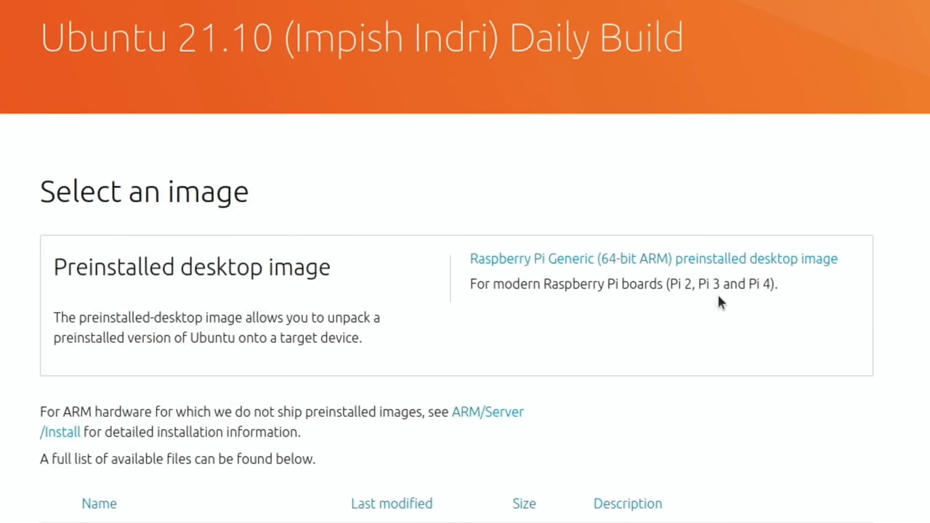
pyautogui.moveTo(674, 322)
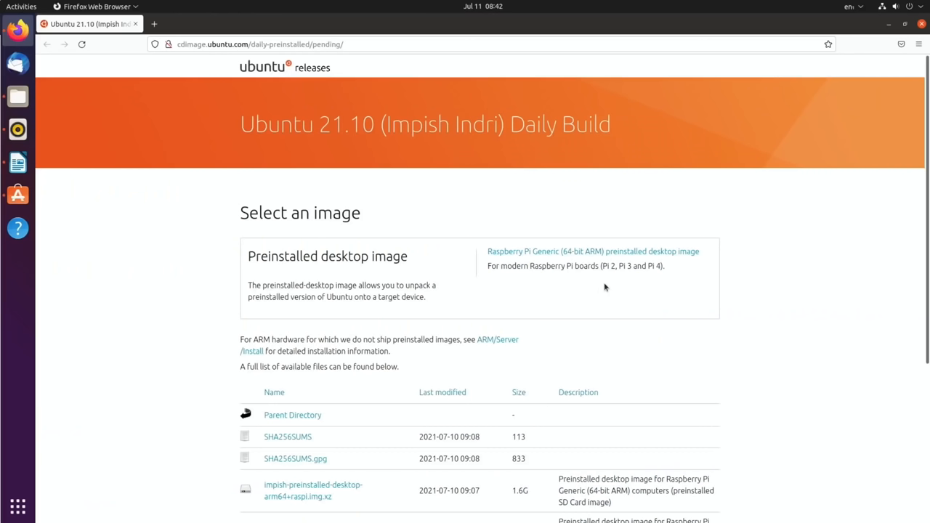
# Scroll the Ubuntu 21.10 daily preinstalled image file list, then minimise Firefox.
pyautogui.scroll(-3)
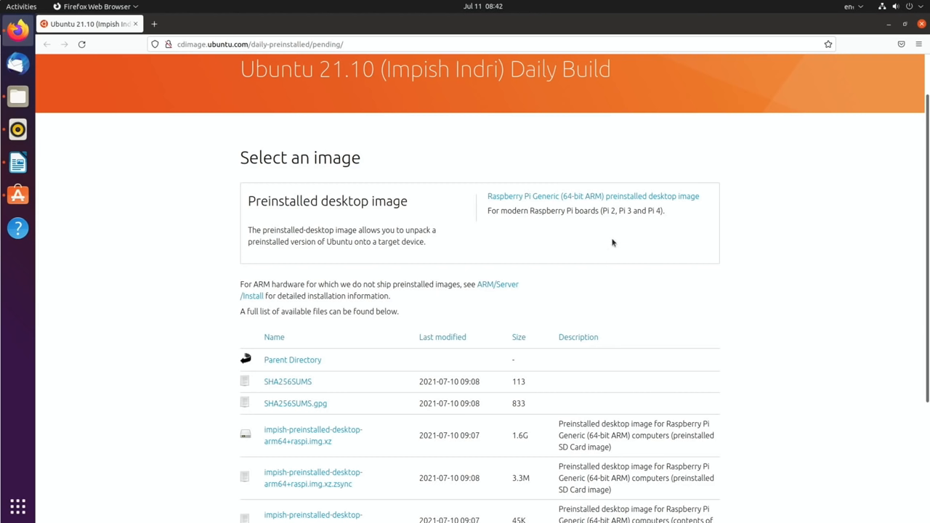
pyautogui.moveTo(630, 223)
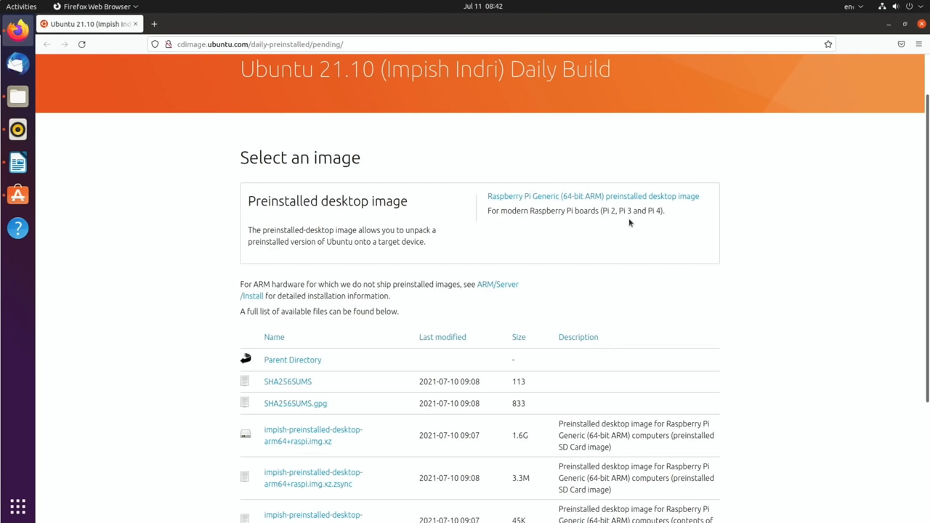
pyautogui.moveTo(851, 45)
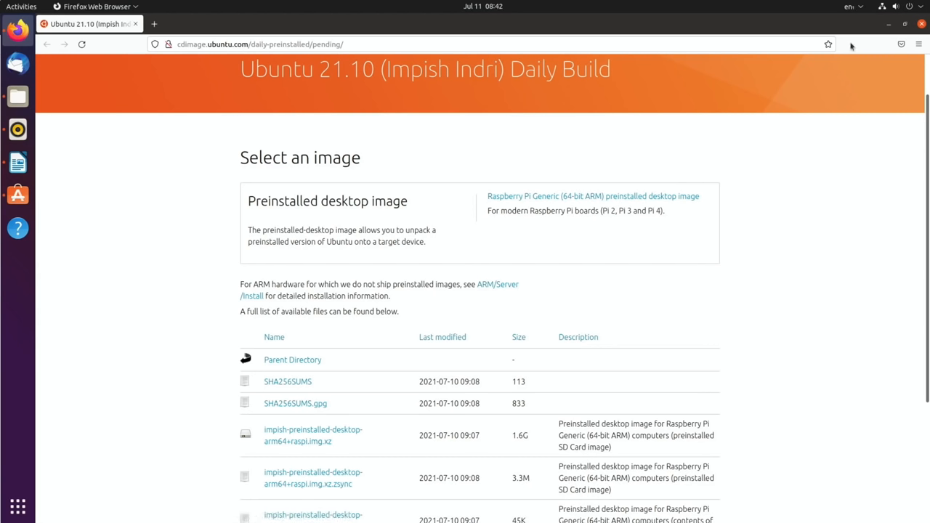
pyautogui.moveTo(816, 148)
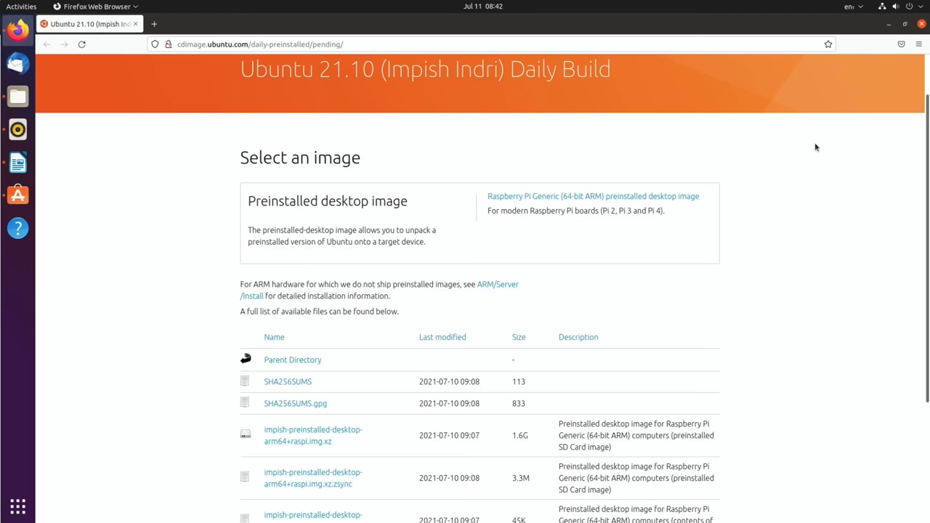
pyautogui.click(17, 162)
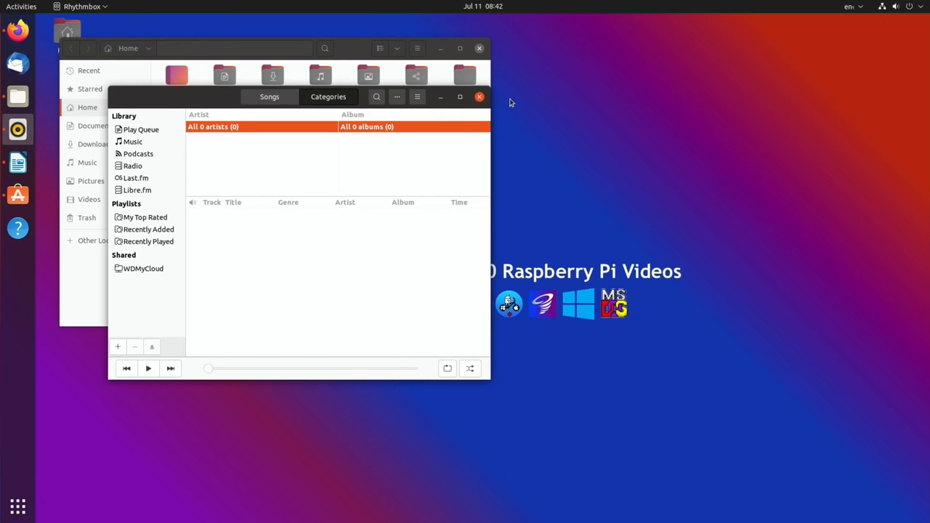
# Minimise the Rhythmbox window, then the Files window.
pyautogui.click(479, 97)
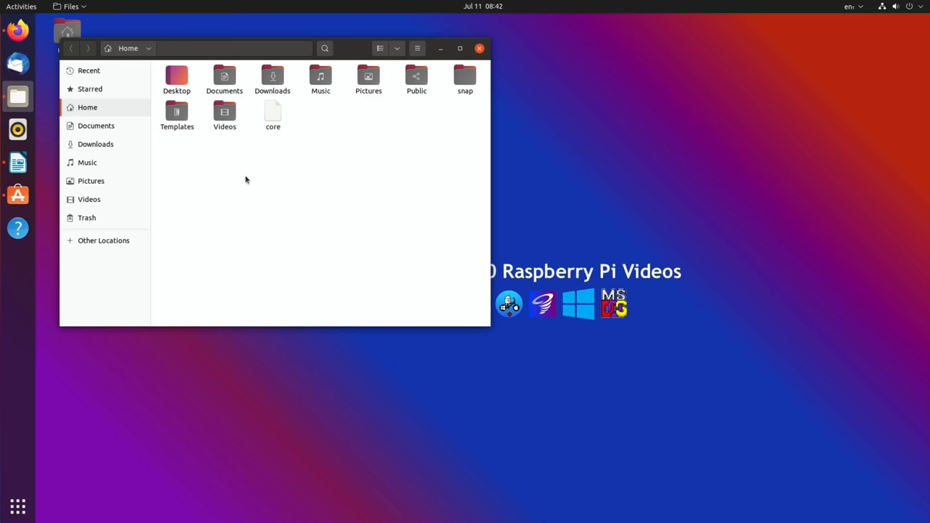
pyautogui.click(479, 48)
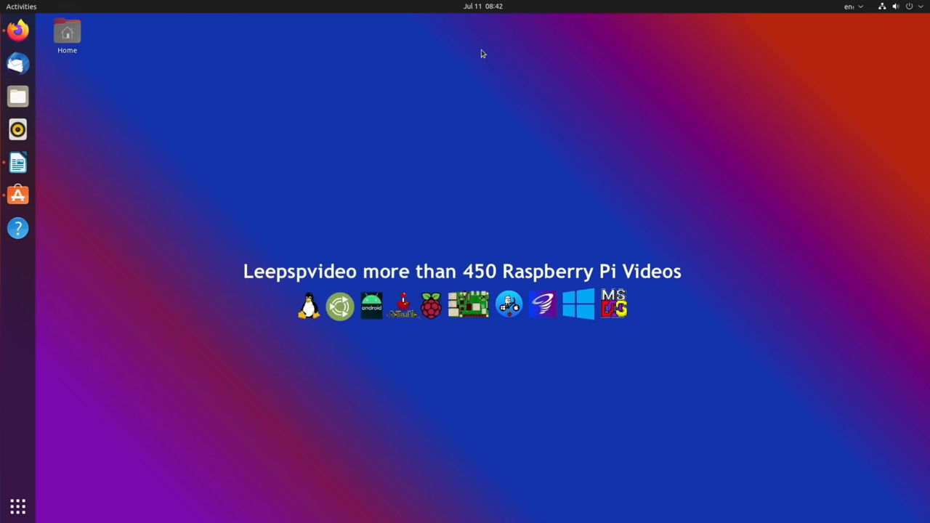
pyautogui.moveTo(275, 245)
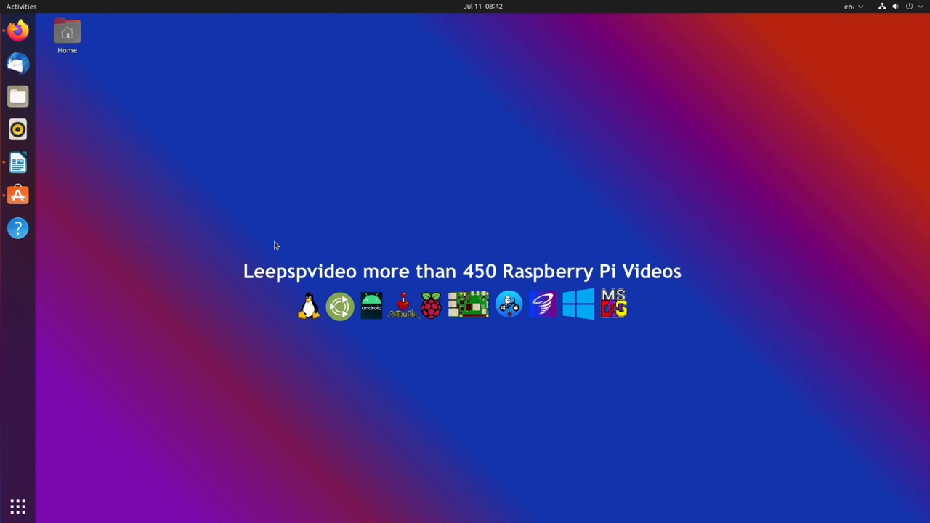
pyautogui.moveTo(410, 193)
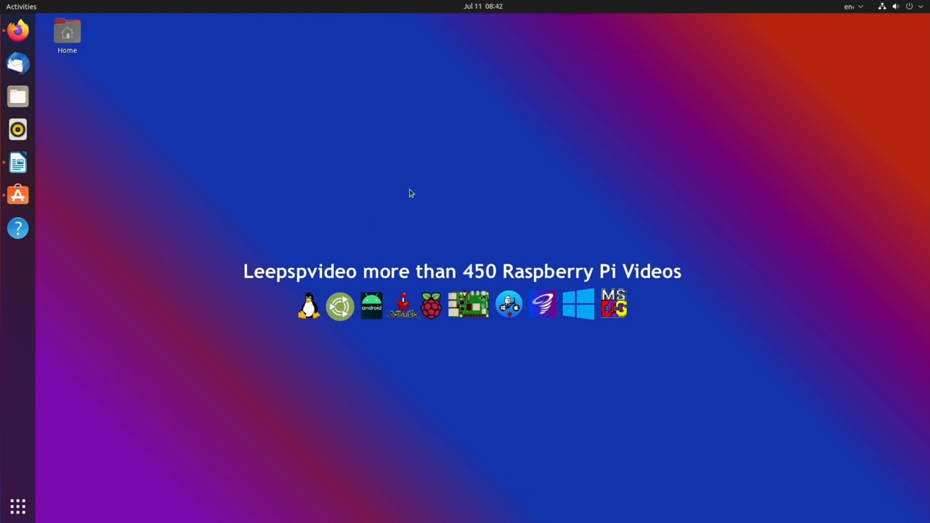
pyautogui.moveTo(201, 257)
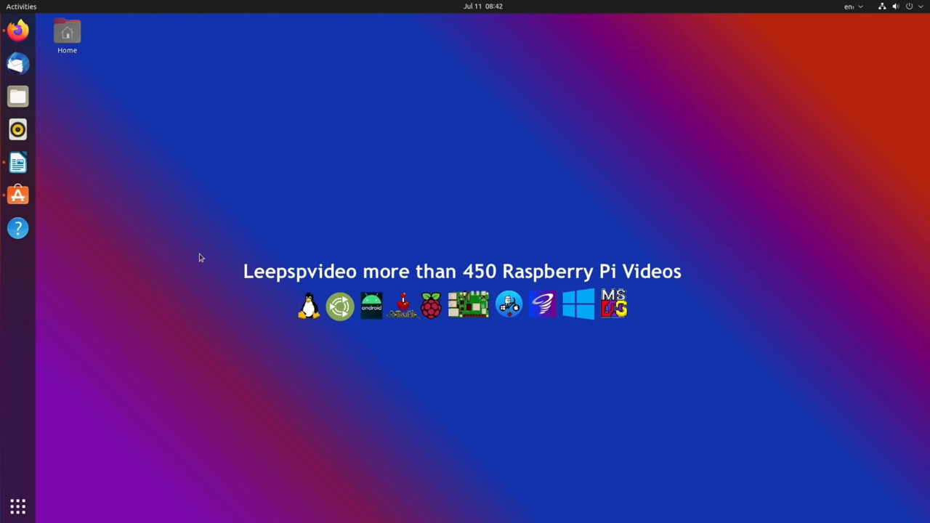